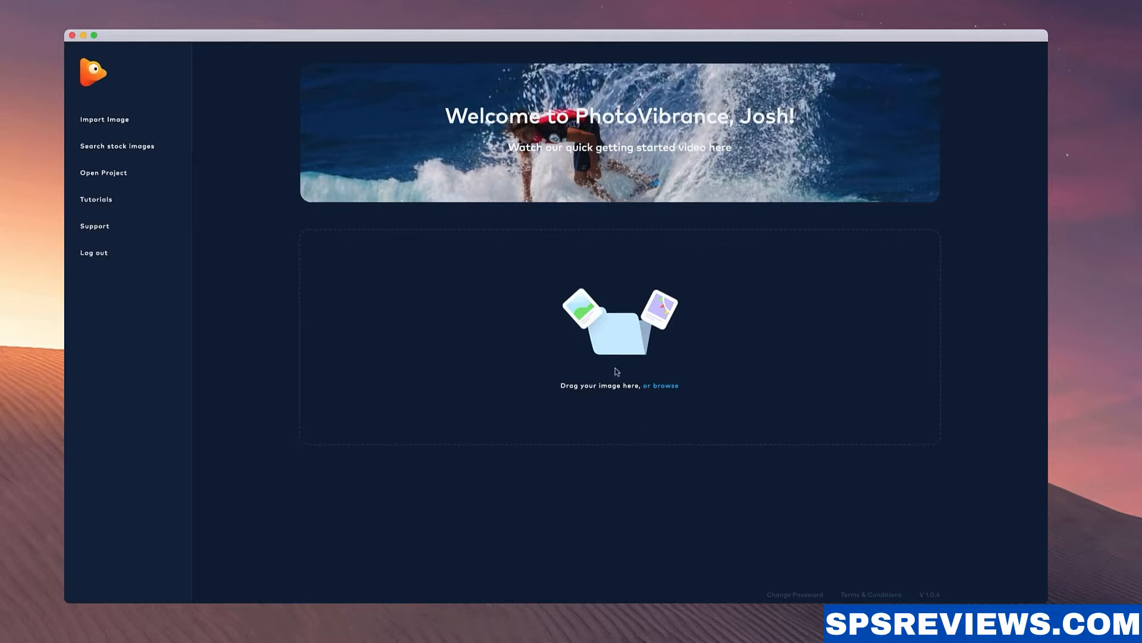
mouse_move(566, 420)
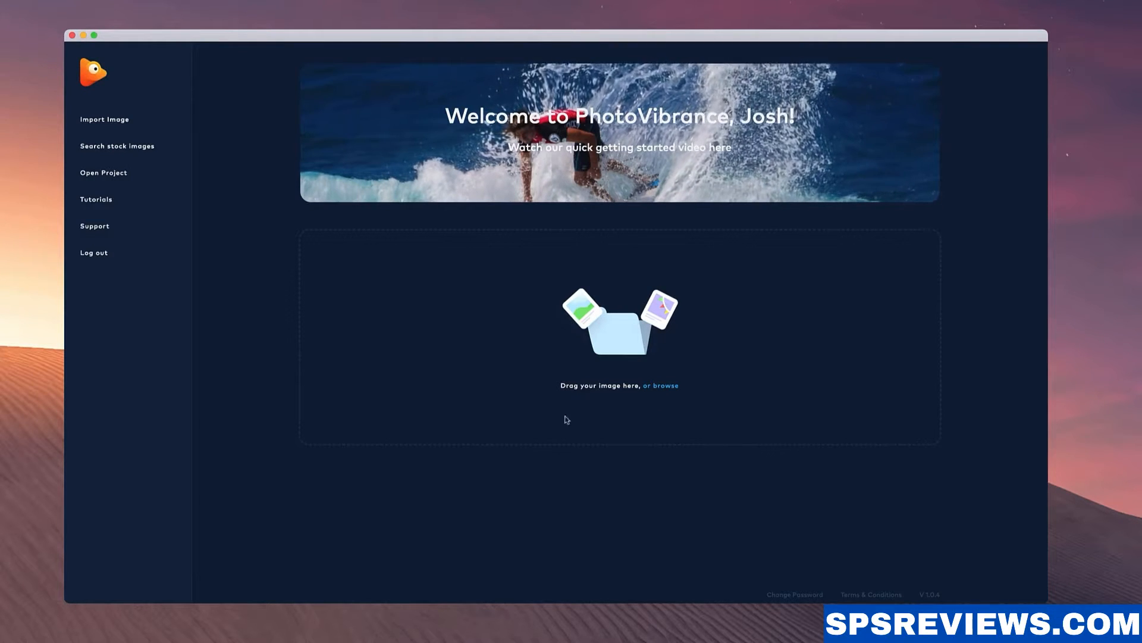
- Bring up the Pixabay stock image gallery and focus its Search field
click(116, 146)
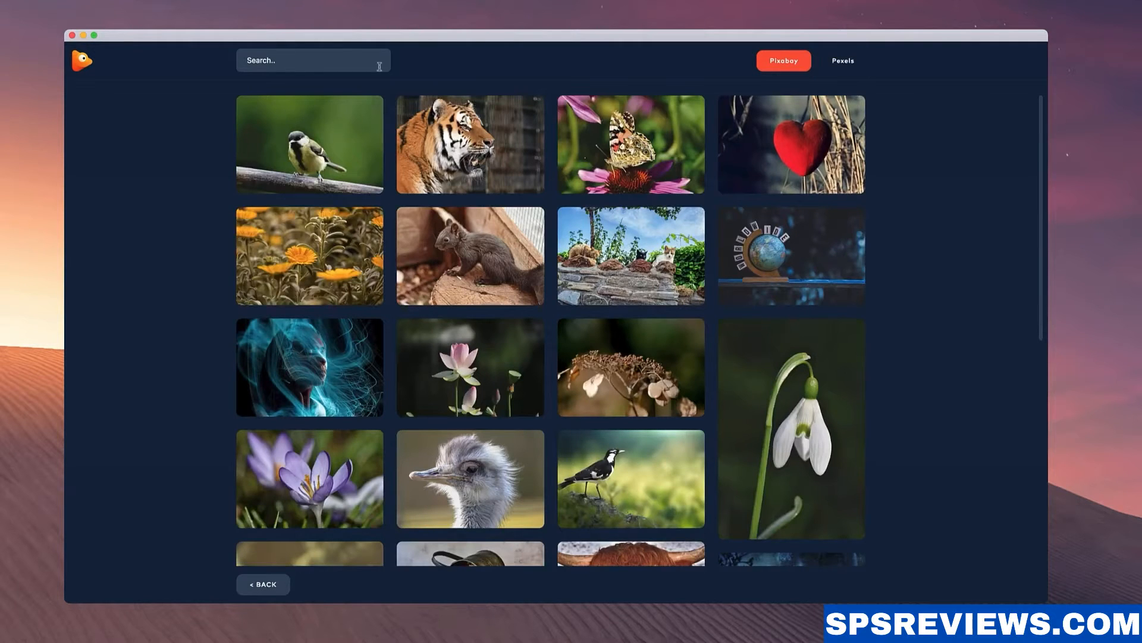
click(843, 59)
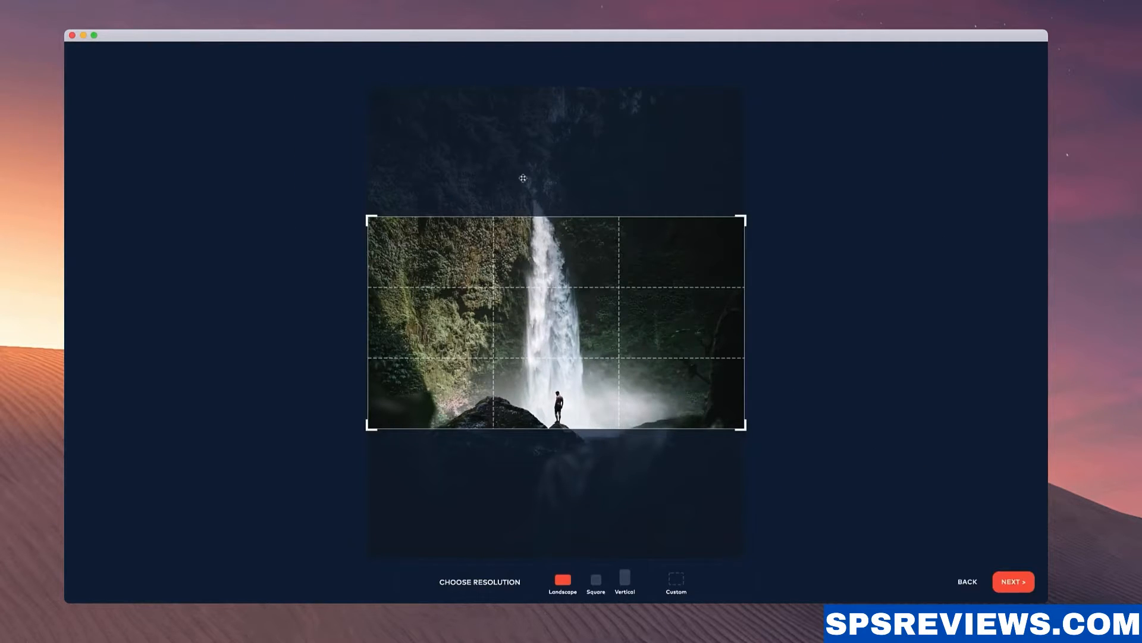
- Try Custom and Original crop options, settle on Square, and proceed to editing
click(624, 578)
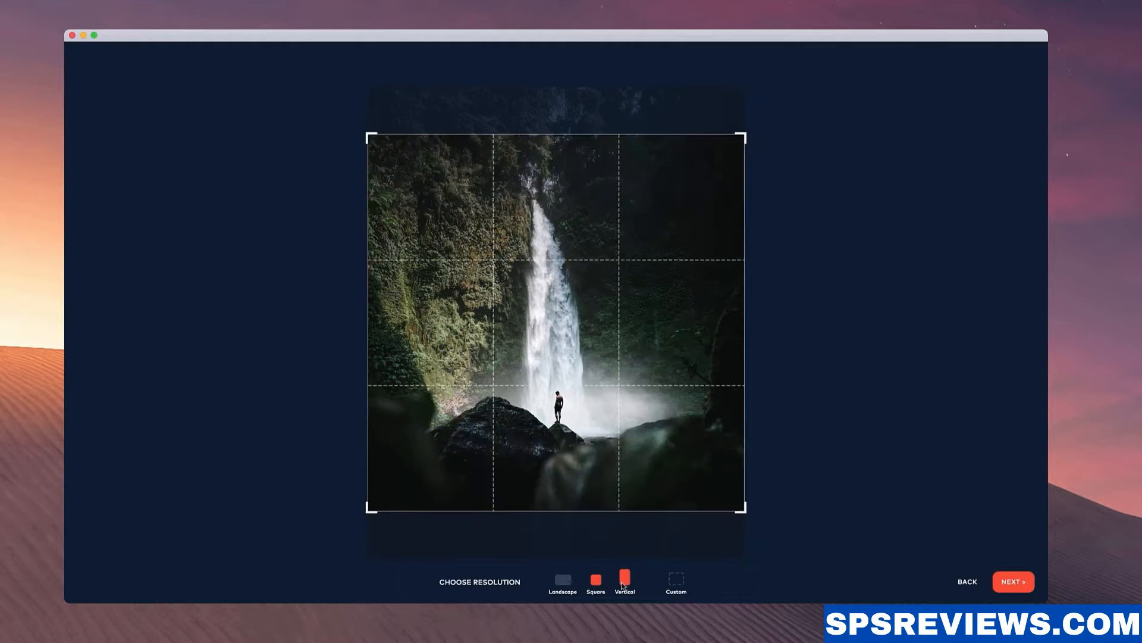
click(676, 580)
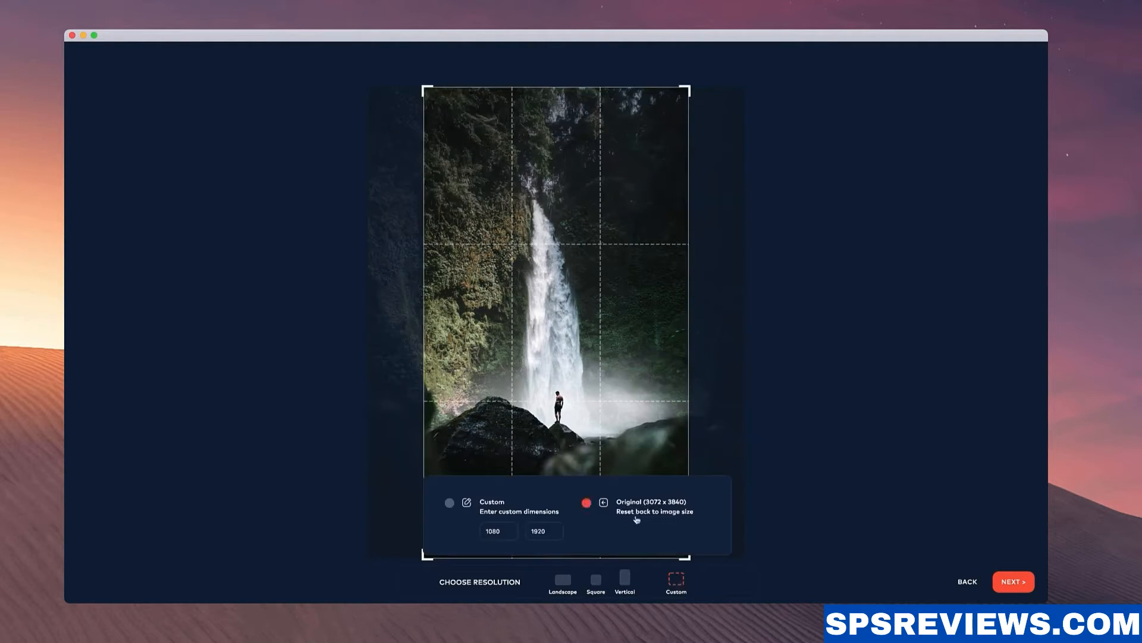
click(448, 501)
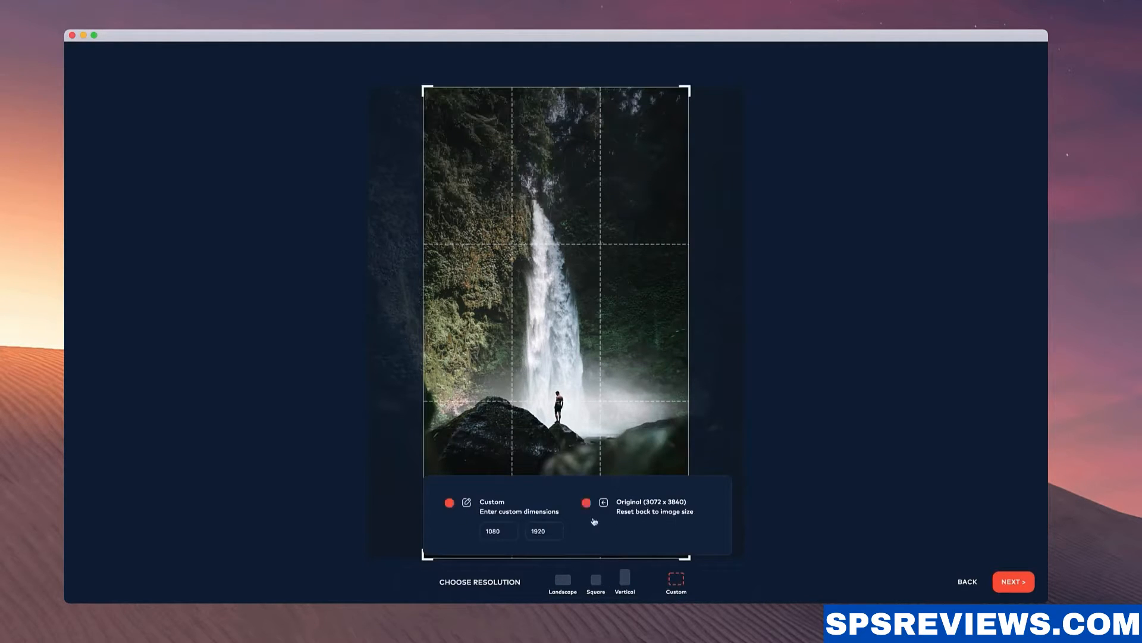
click(586, 501)
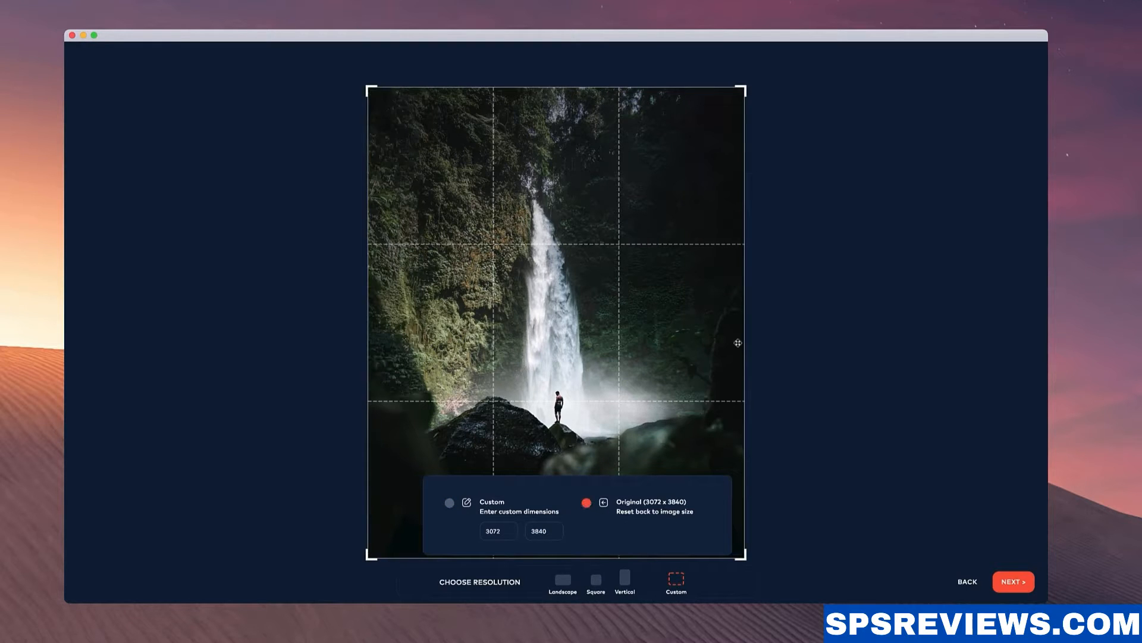
click(593, 579)
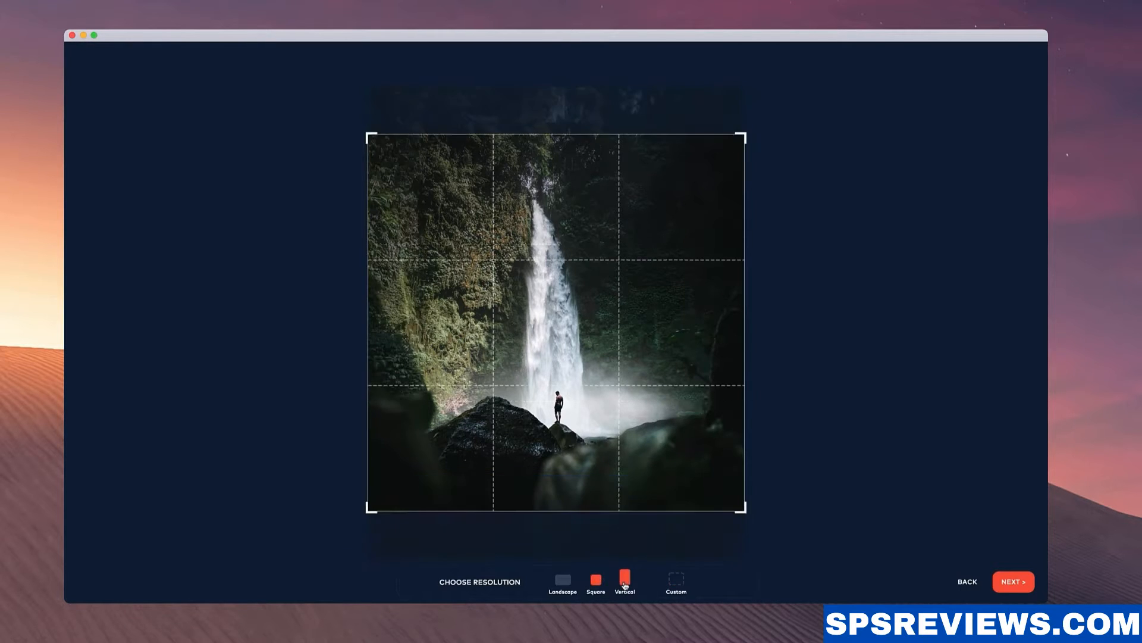
click(563, 580)
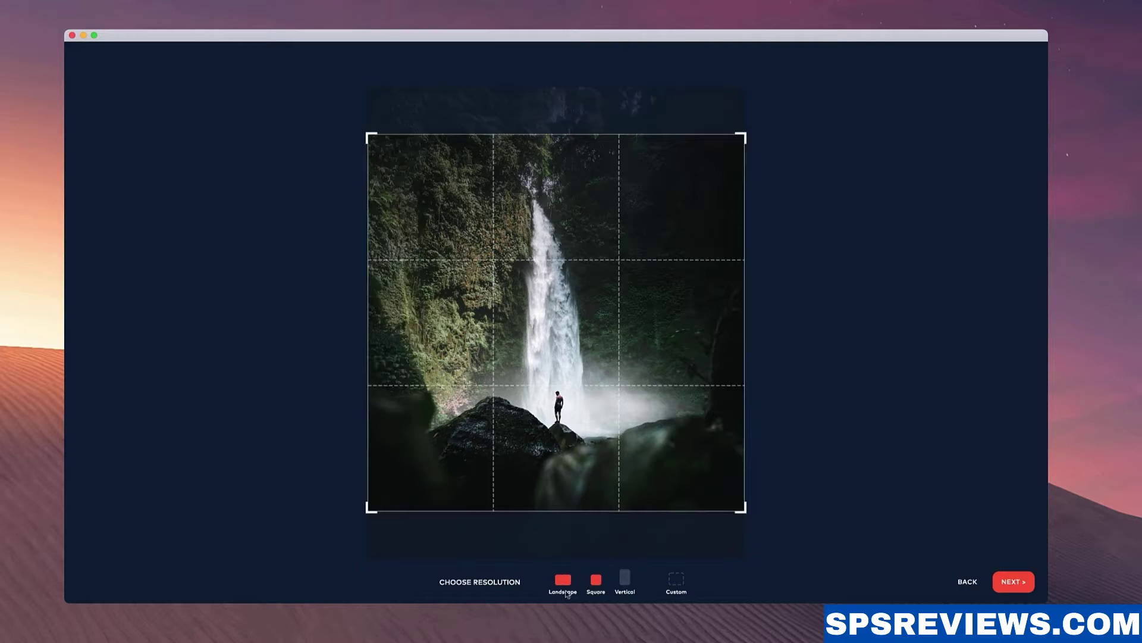
click(593, 580)
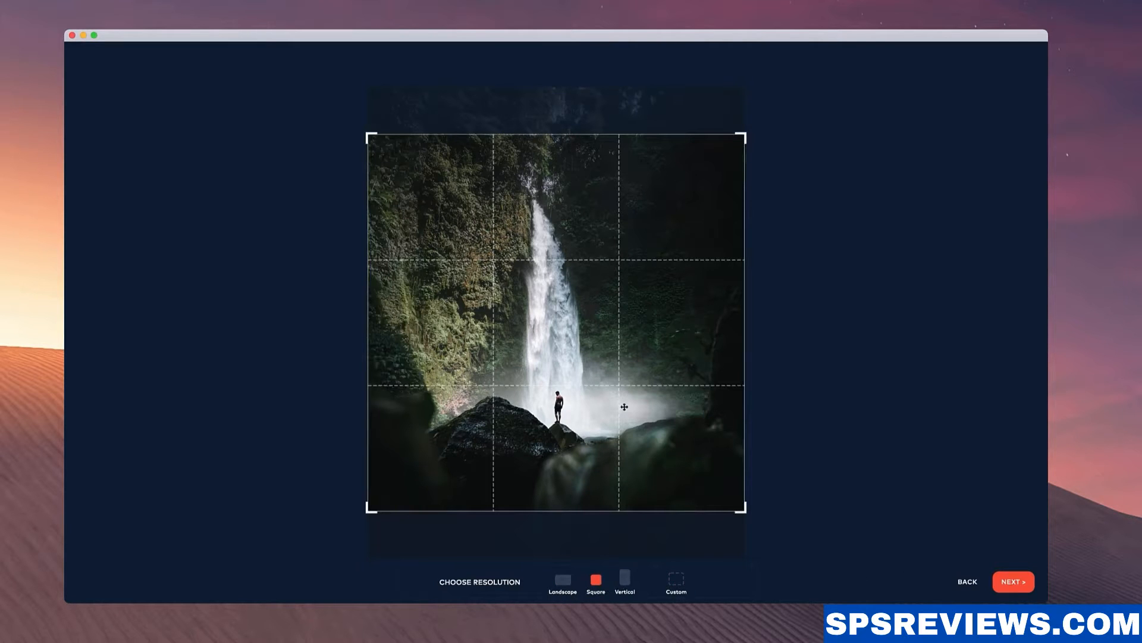
click(1014, 581)
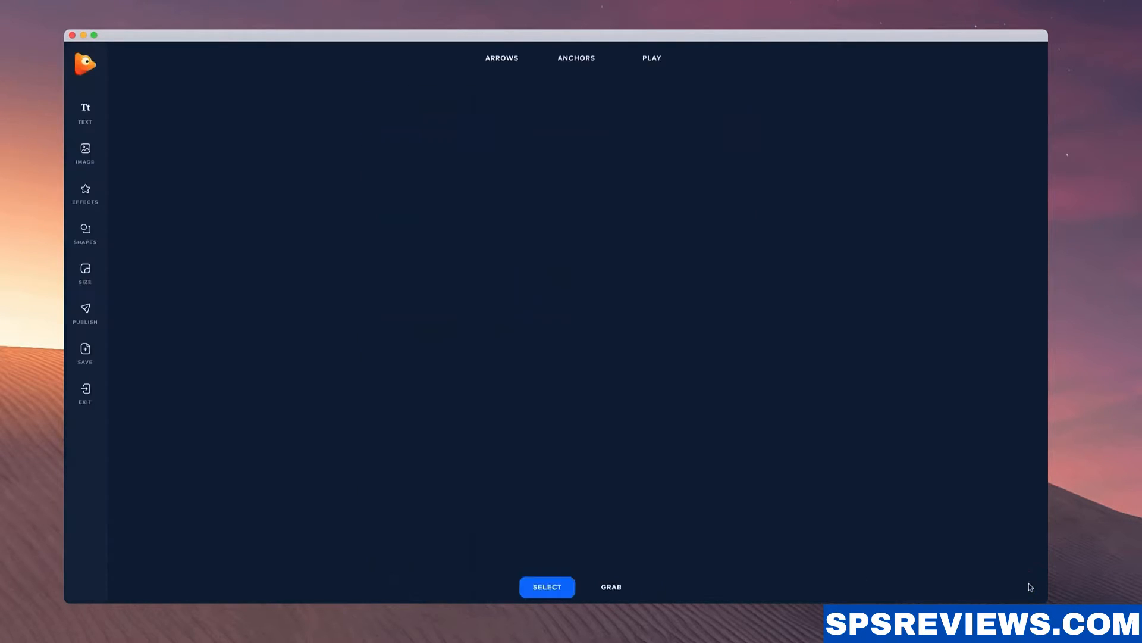
click(85, 152)
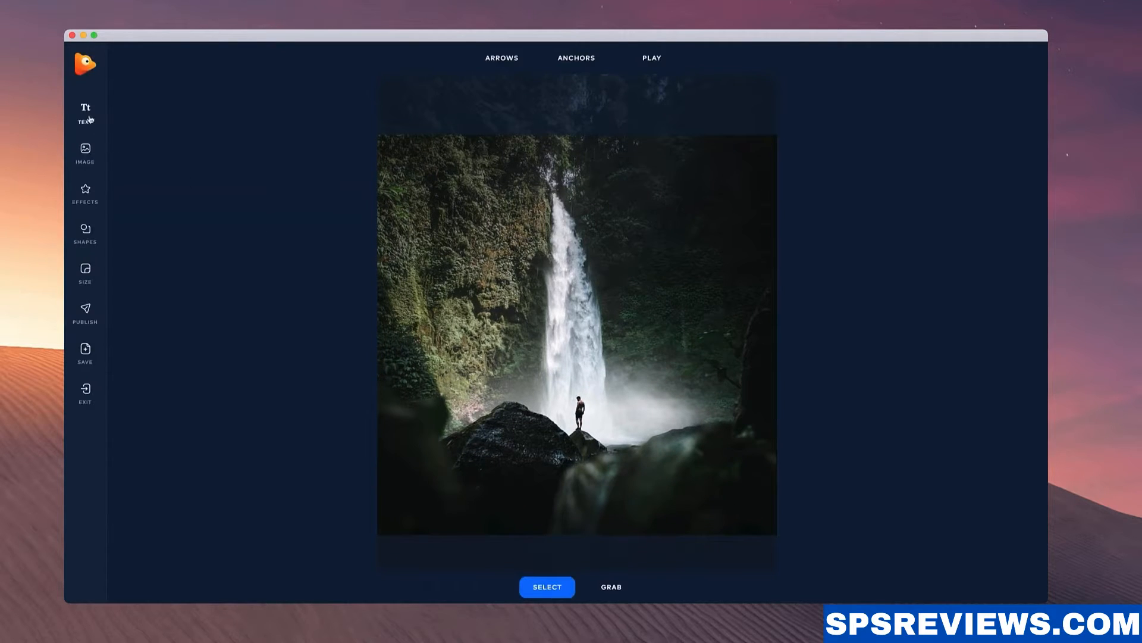
mouse_move(86, 150)
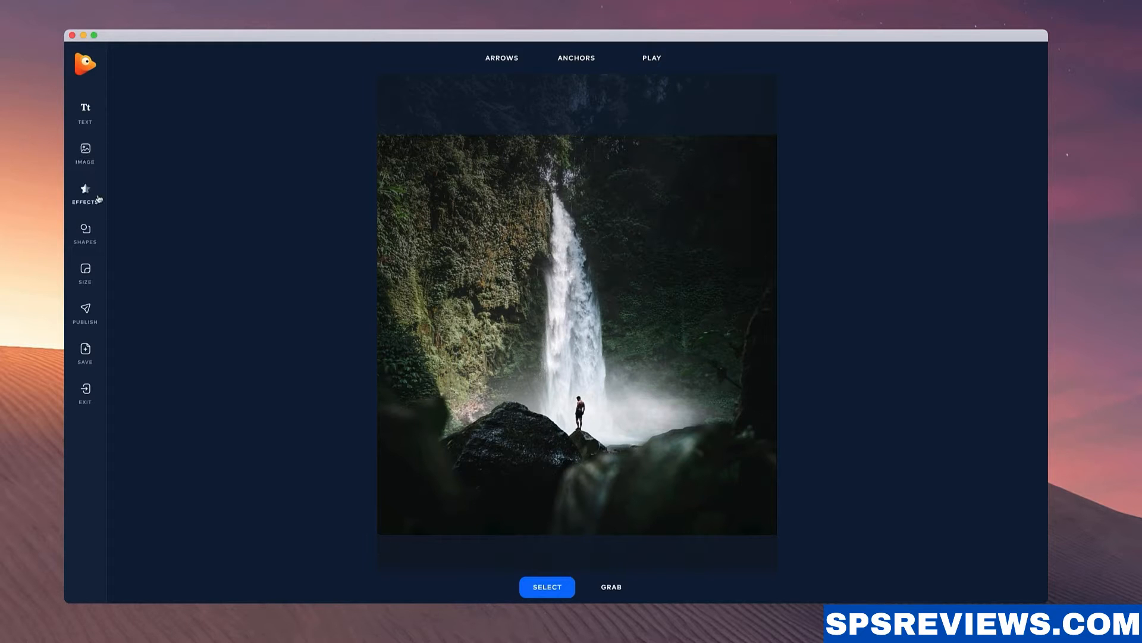
mouse_move(91, 282)
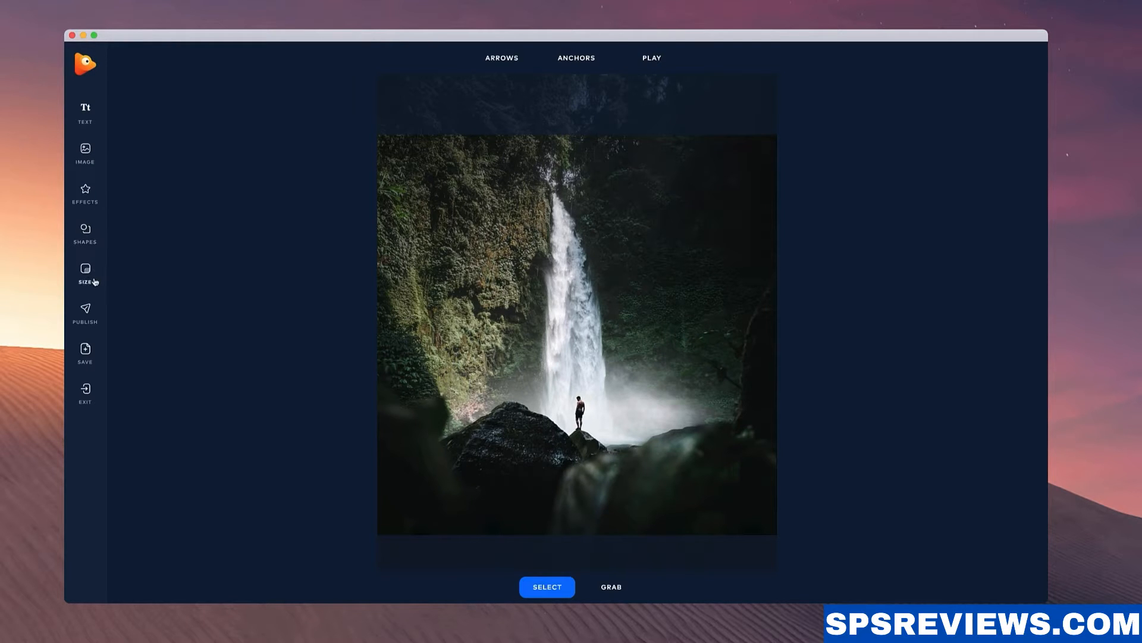
mouse_move(126, 407)
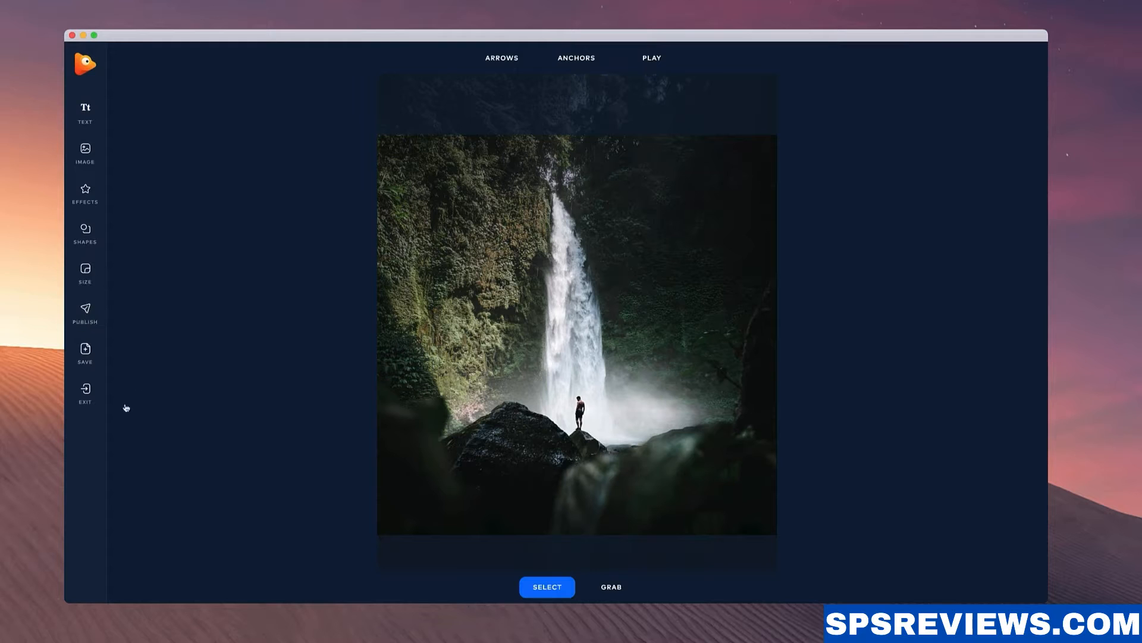
mouse_move(86, 352)
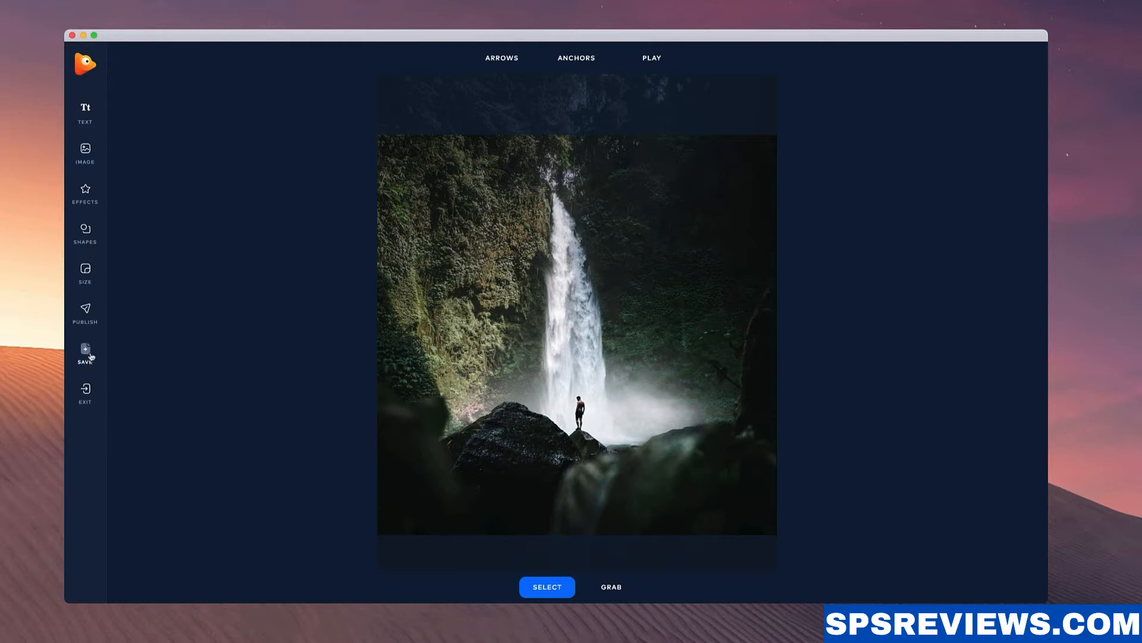
mouse_move(634, 237)
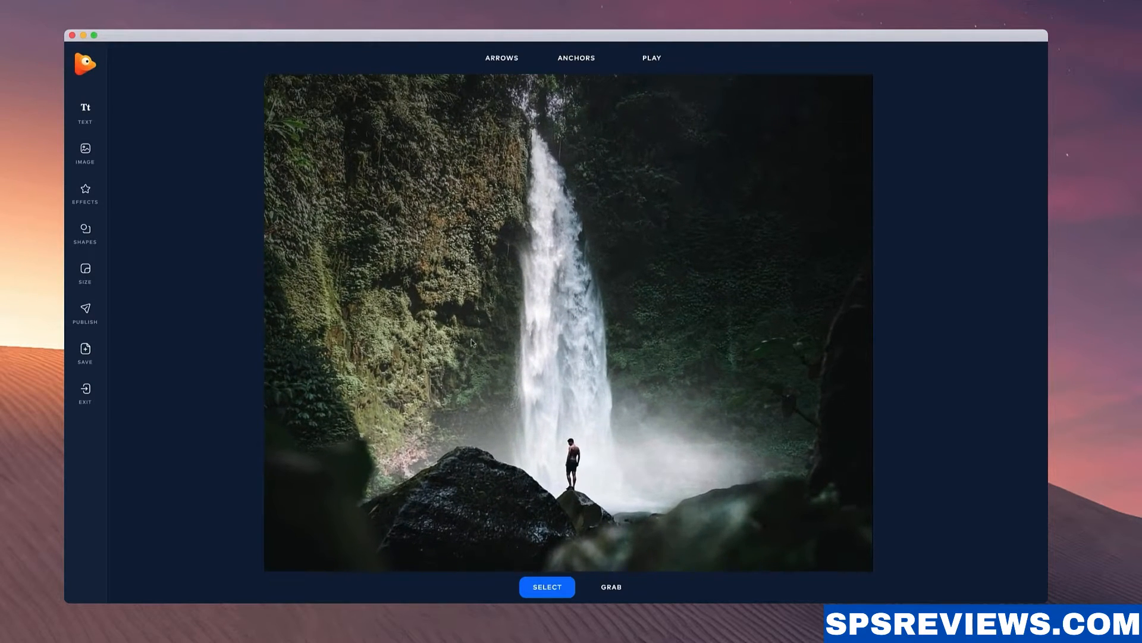
click(576, 57)
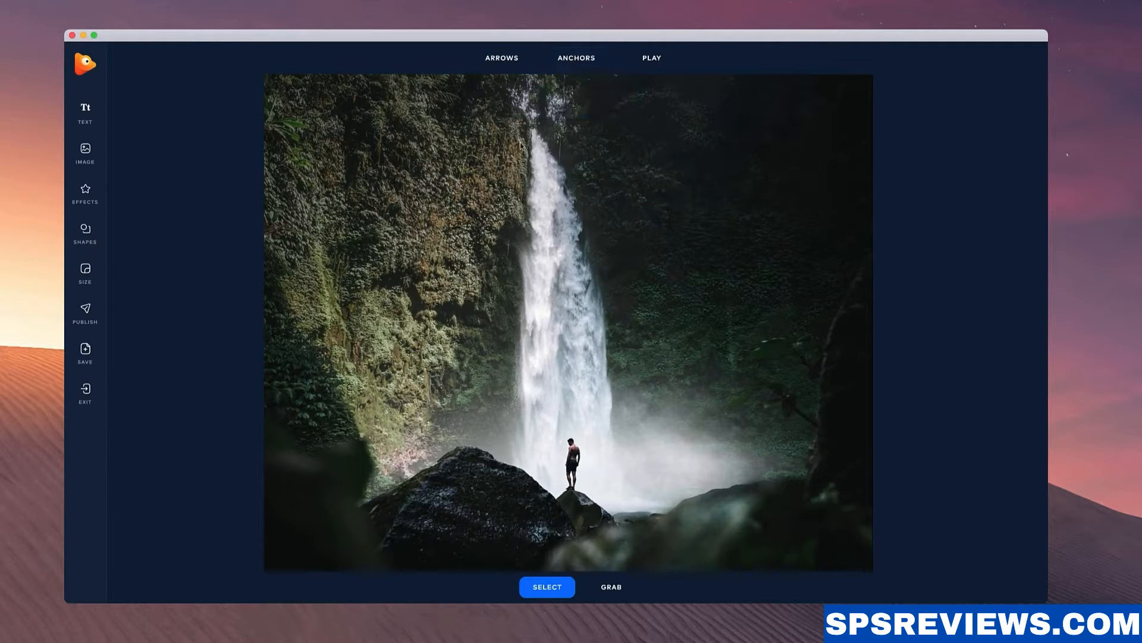
- Place path anchors down the waterfall's left edge from the top
click(577, 57)
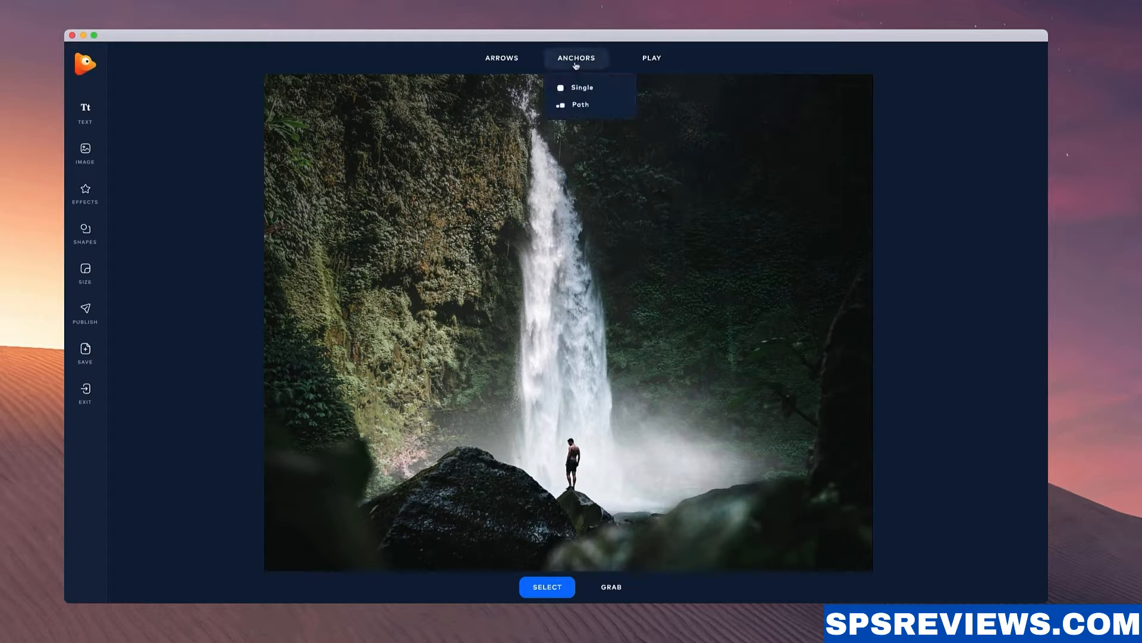
click(579, 57)
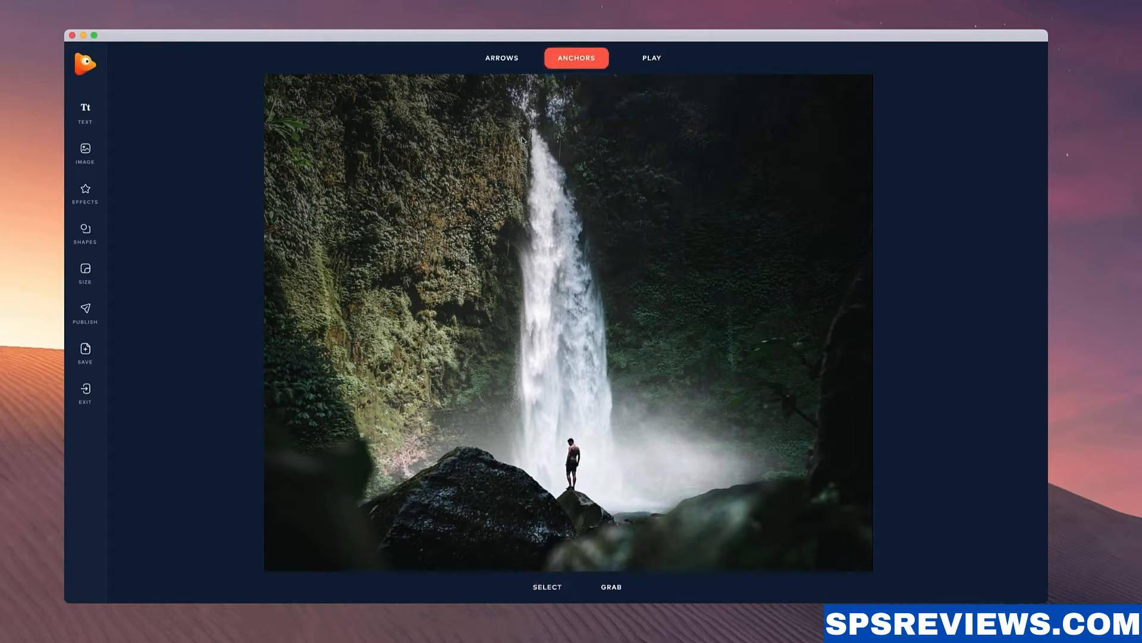
click(526, 144)
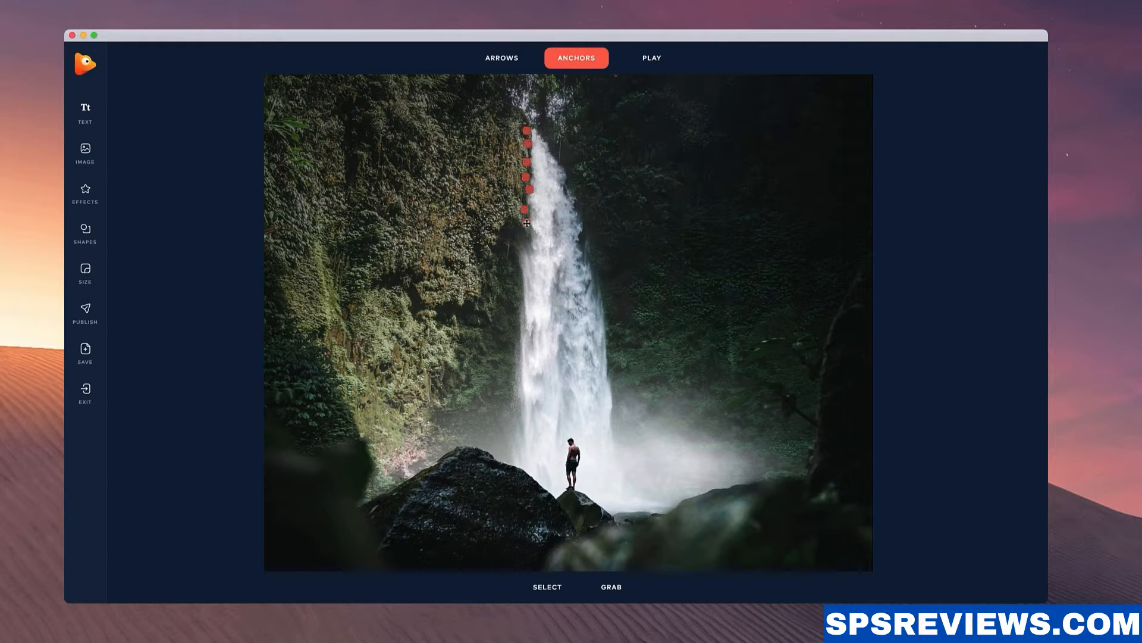
drag(526, 222, 517, 275)
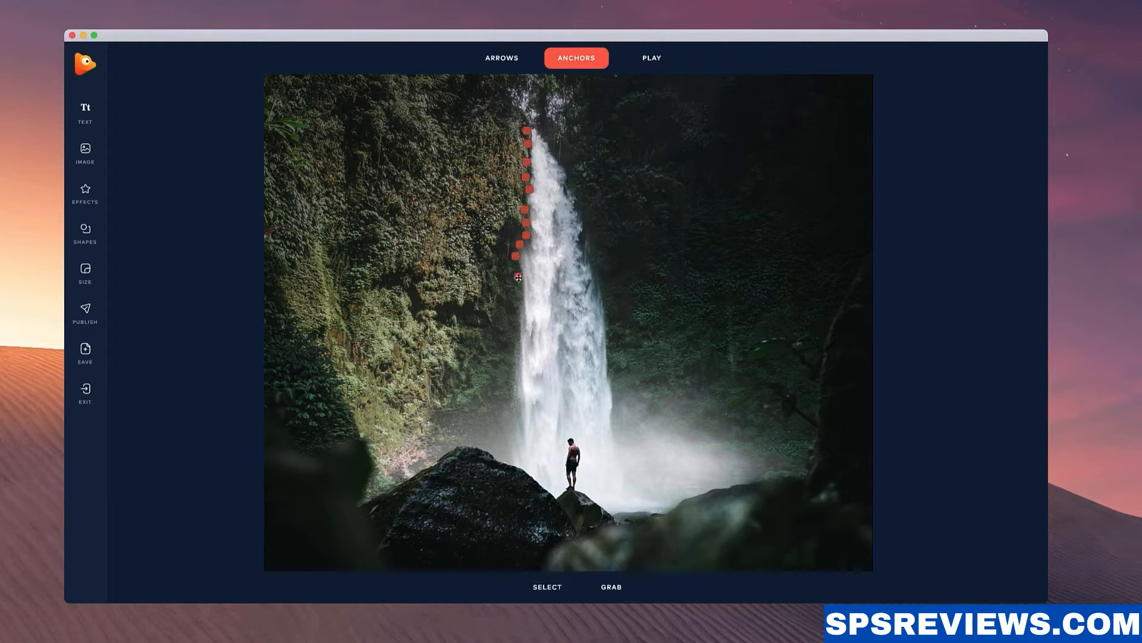
drag(518, 275, 511, 366)
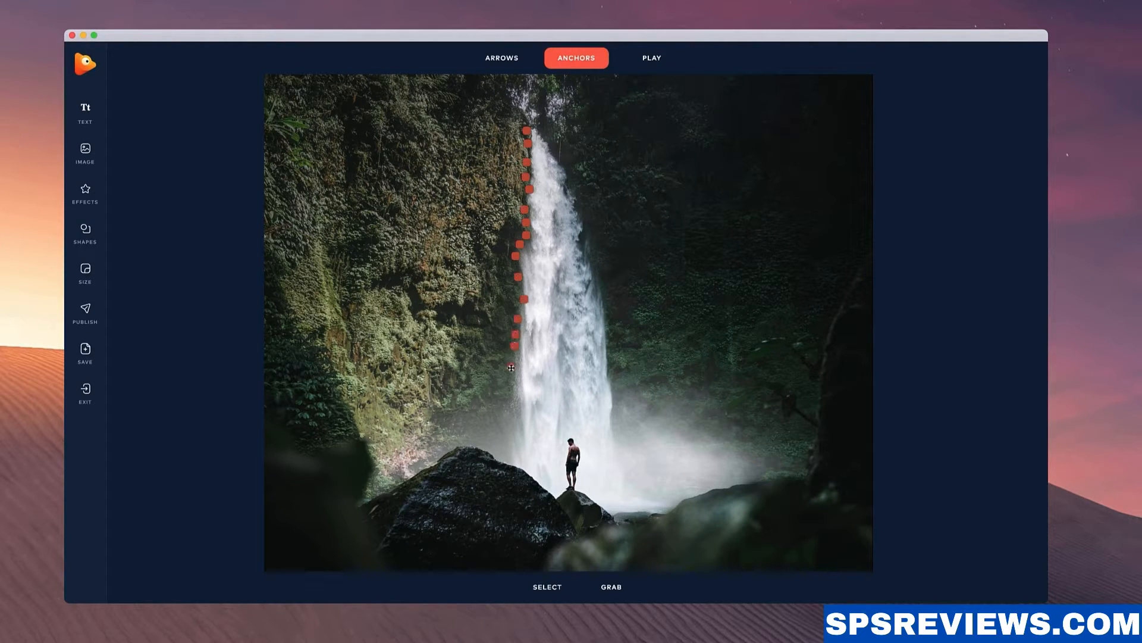
drag(511, 367, 495, 430)
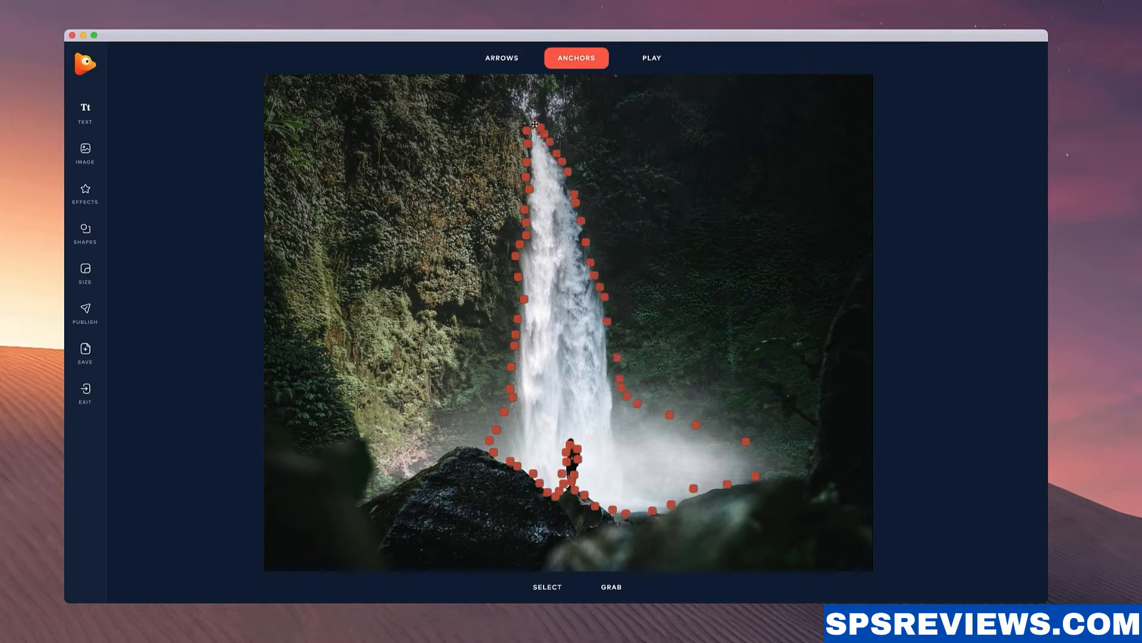
- Continue the anchor path around the outline and allow selecting Arrows & Anchors
click(577, 57)
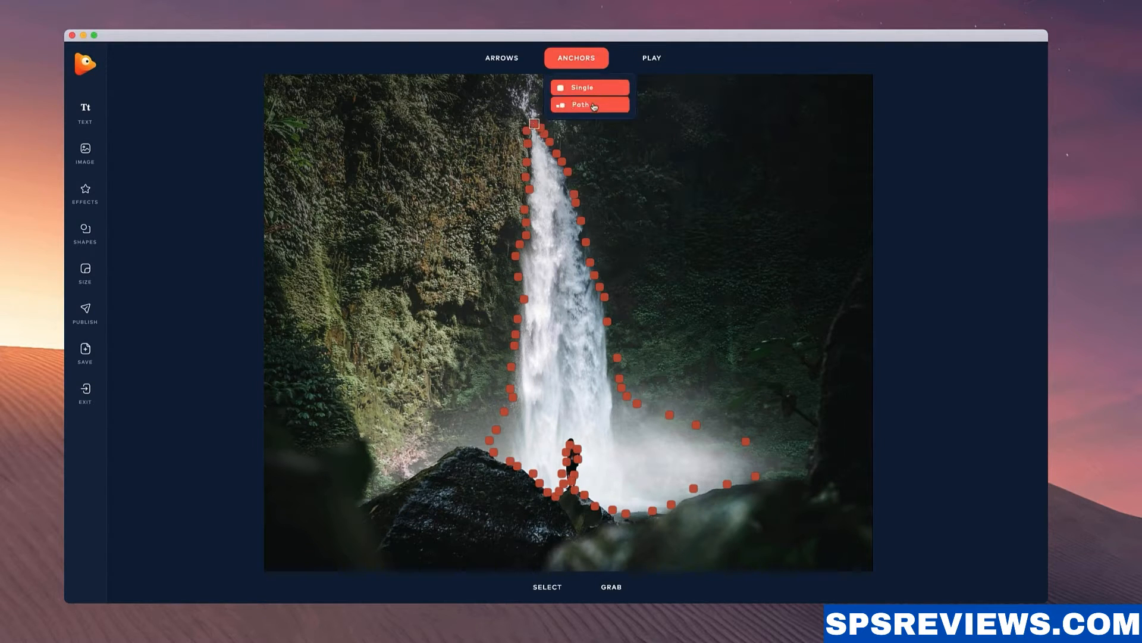
click(583, 105)
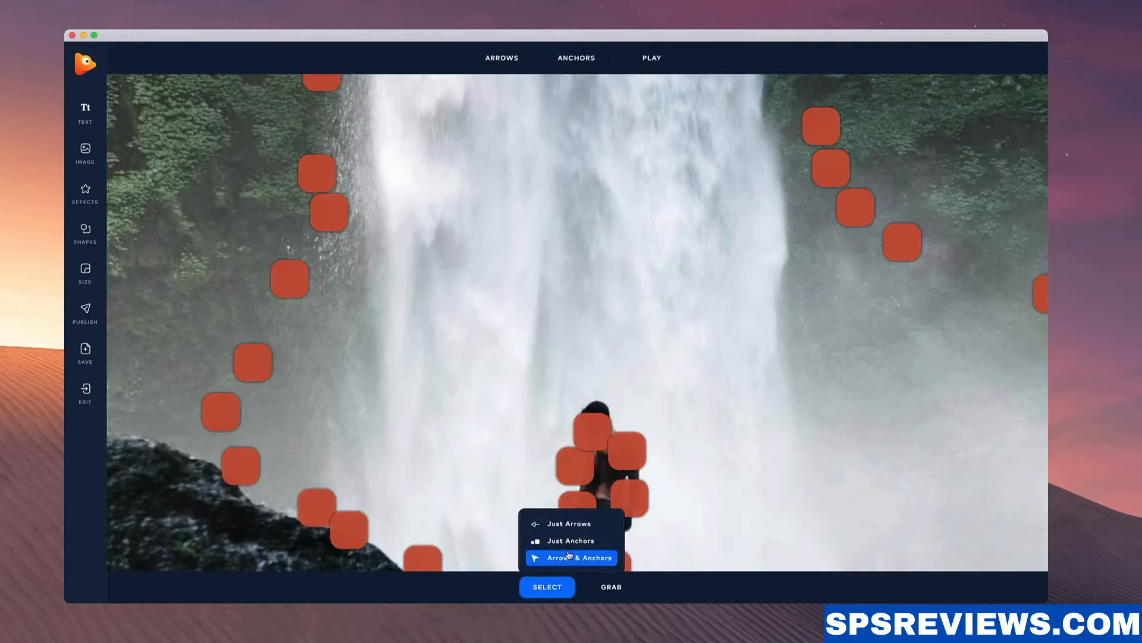
click(571, 557)
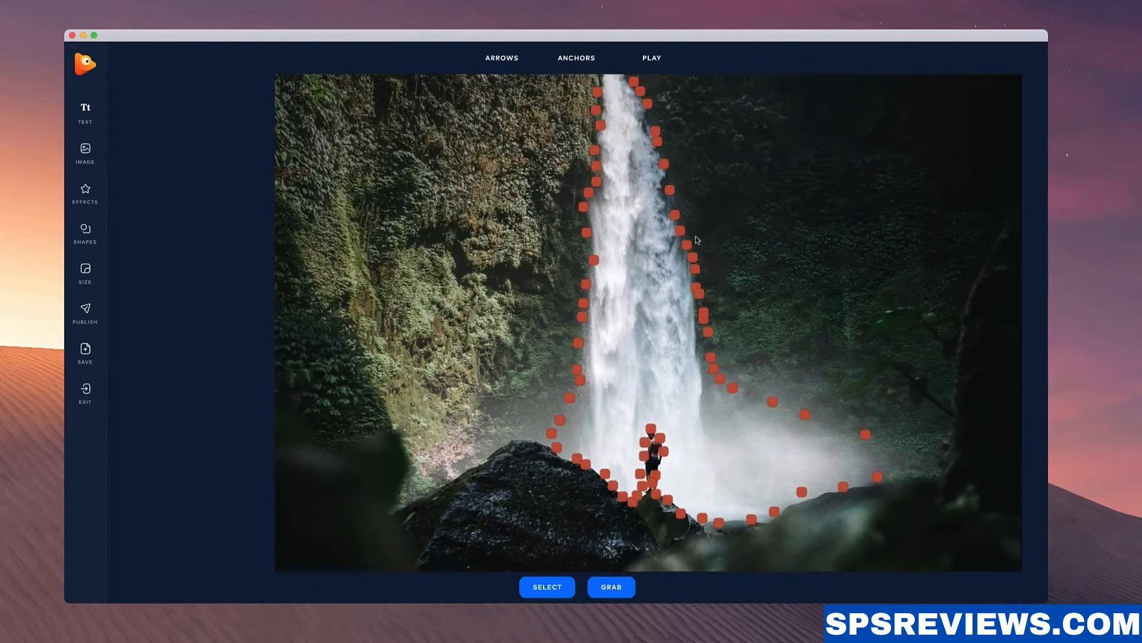
- Draw single downward motion arrows along the waterfall and preview the animation
click(501, 57)
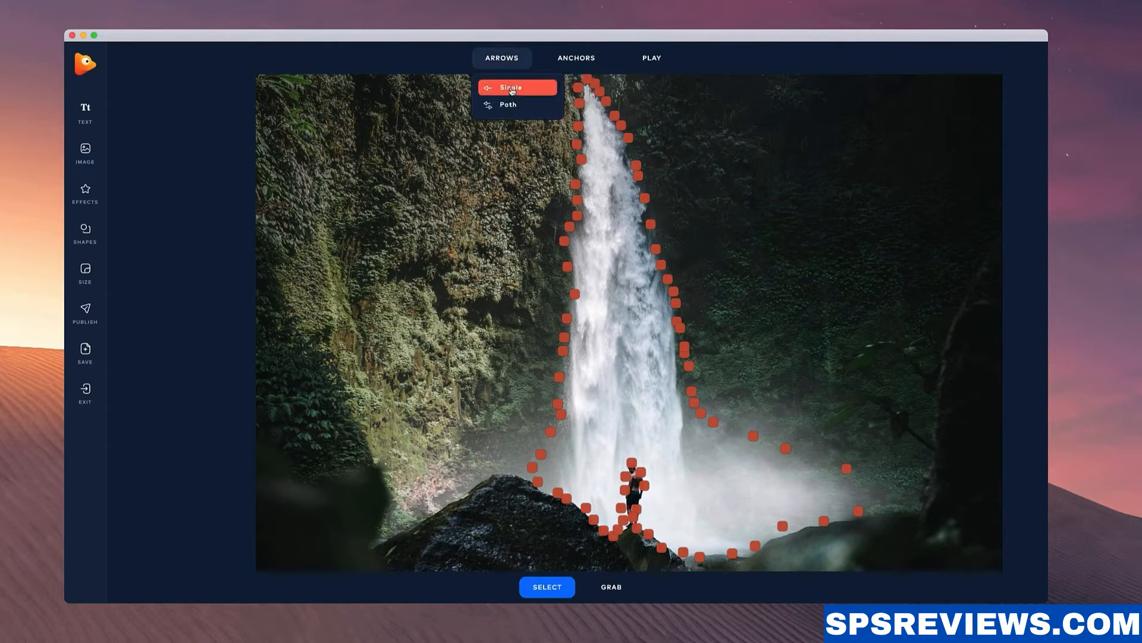
click(515, 89)
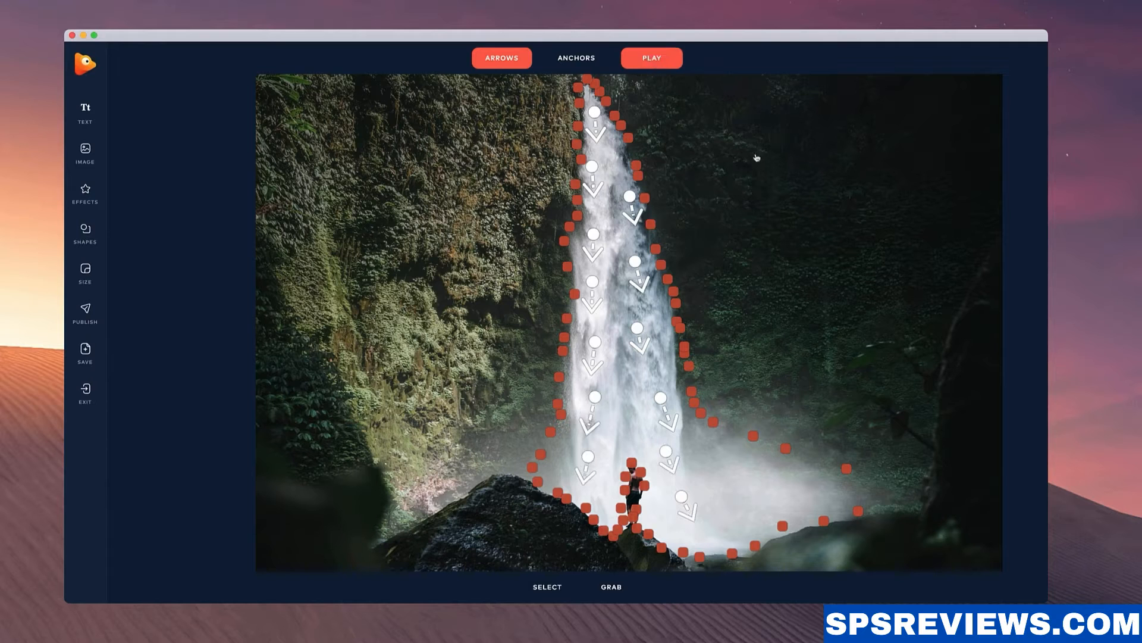
click(652, 57)
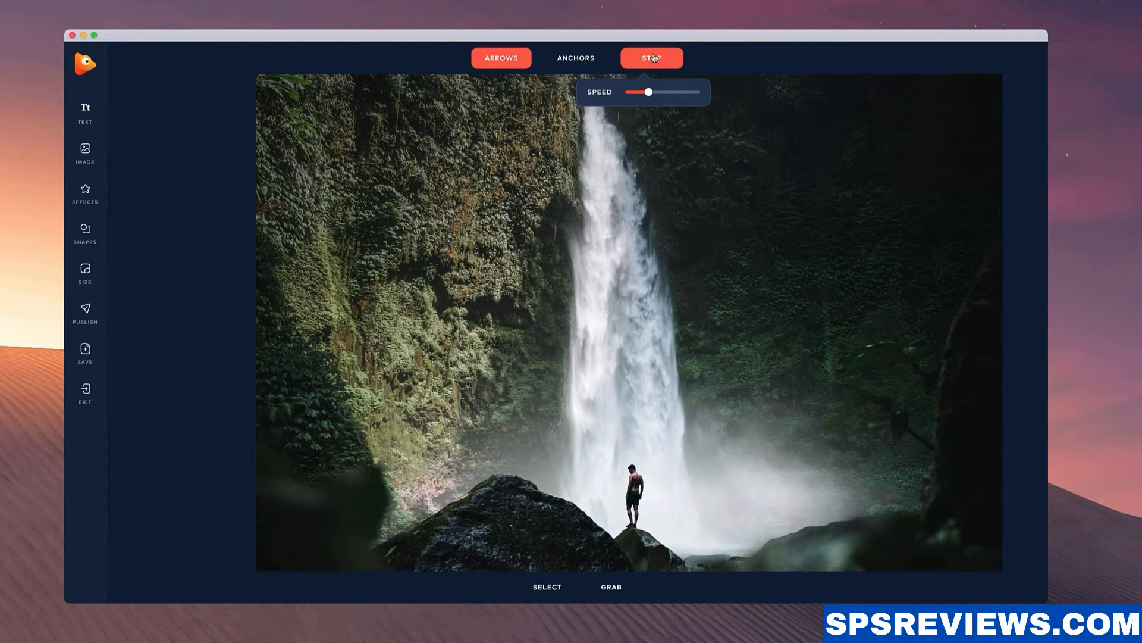
click(652, 57)
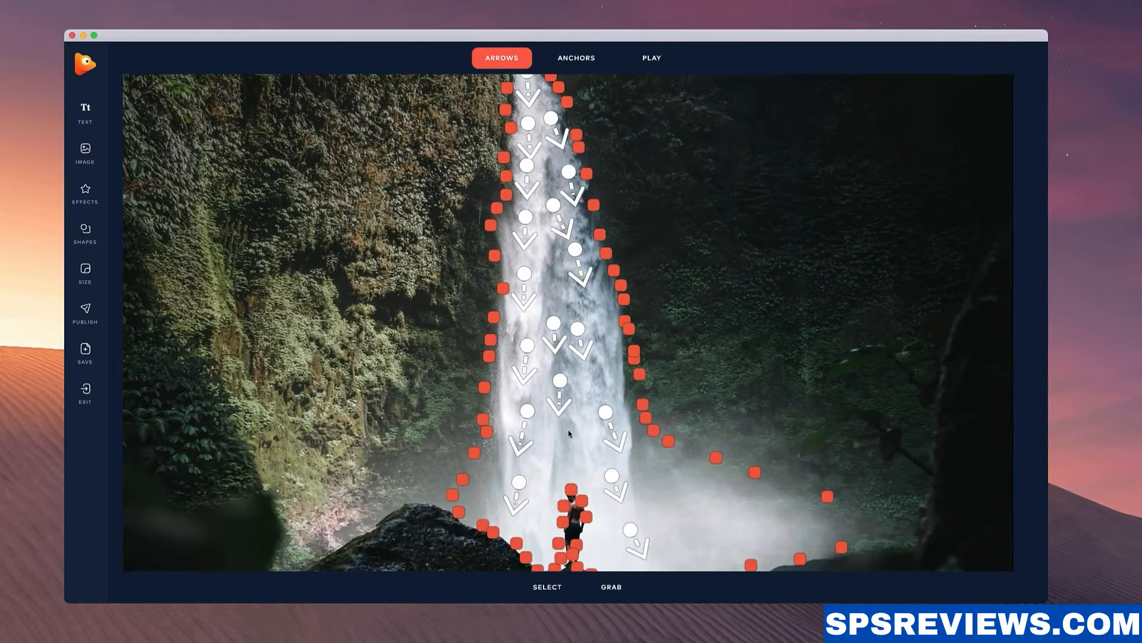
click(651, 58)
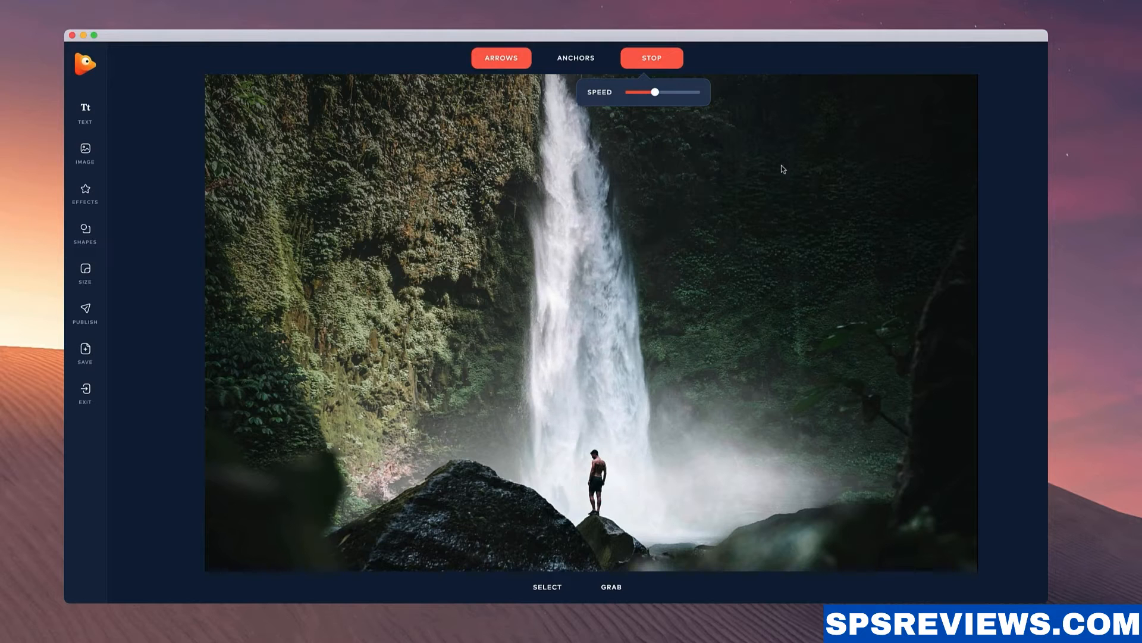
- Browse the Overlays library and add a fog overlay to the scene
click(652, 58)
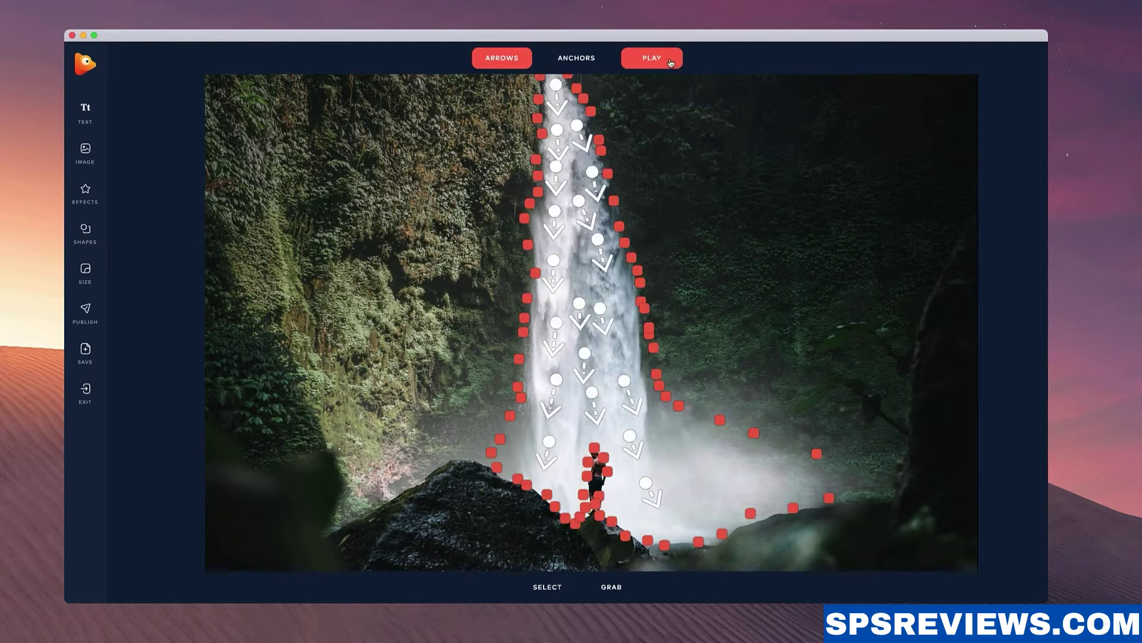
click(502, 57)
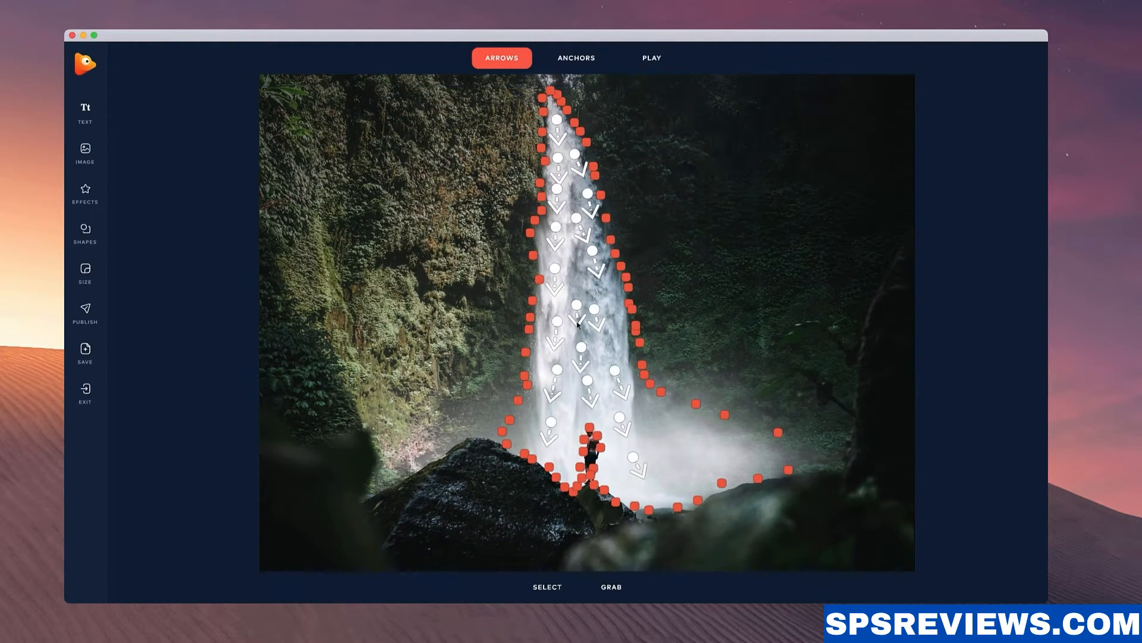
click(84, 189)
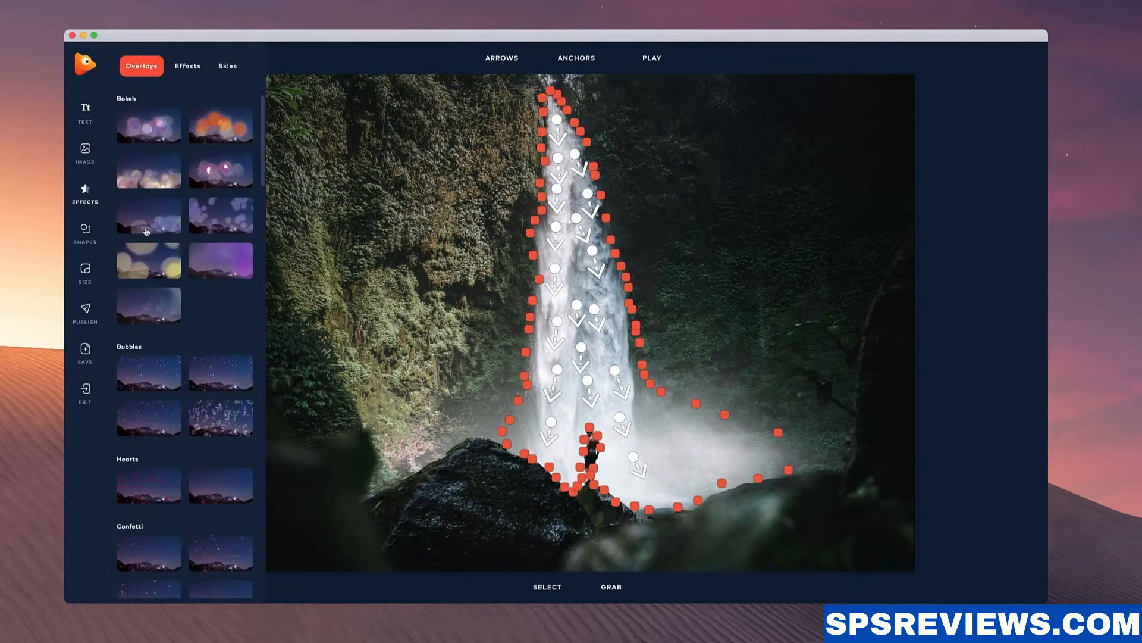
scroll(down, 3)
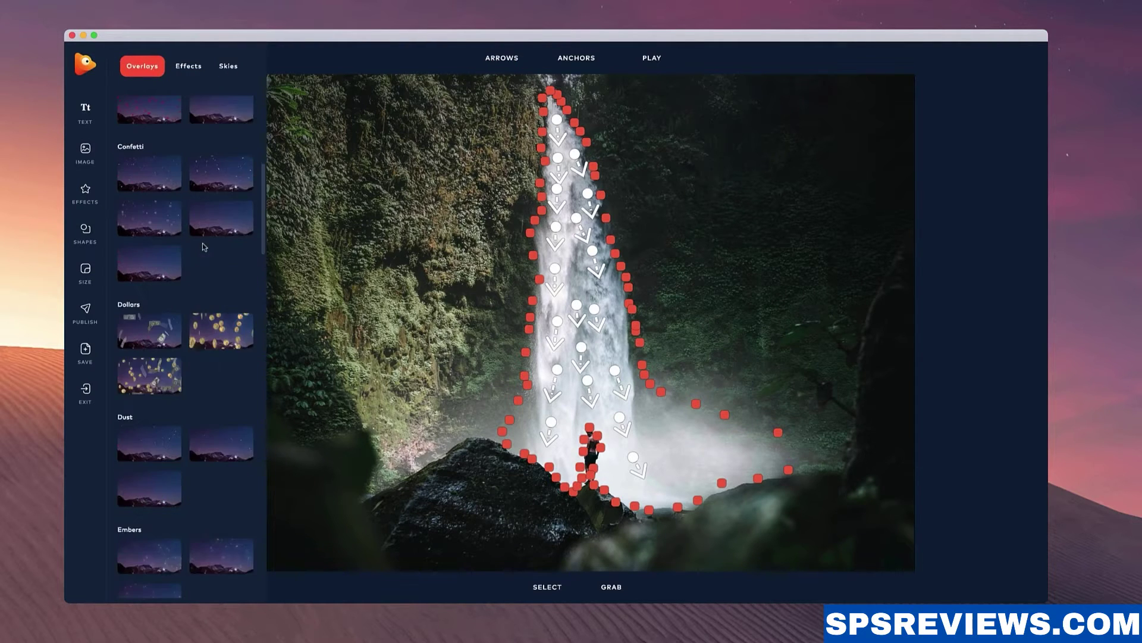
scroll(down, 3)
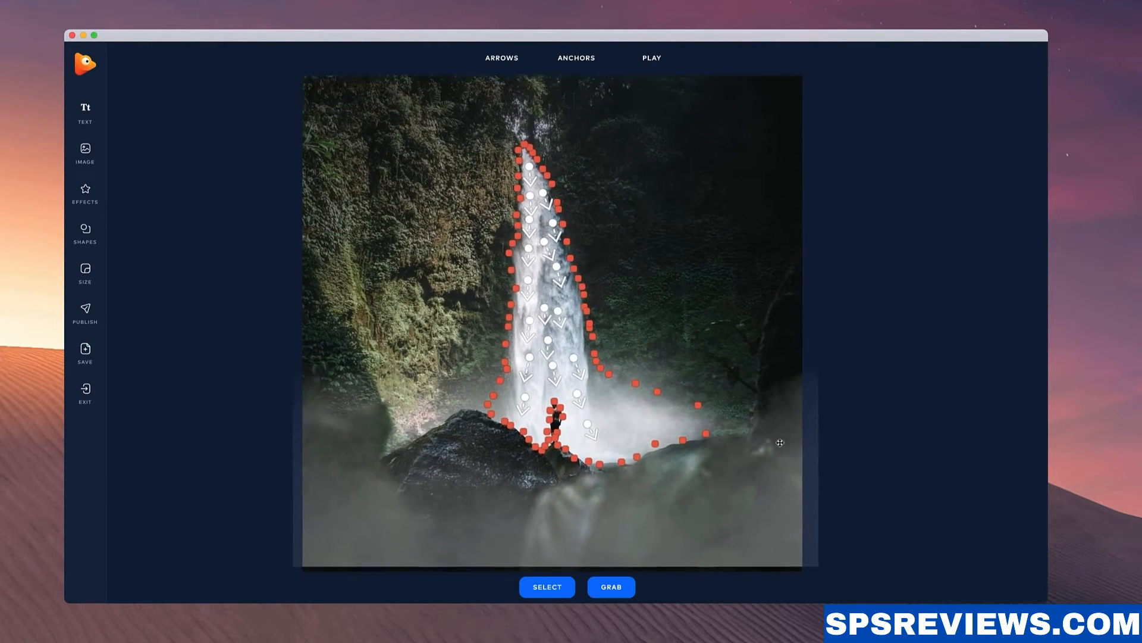
- Set the fog overlay layer's Speed to Slow and preview the drift
click(547, 585)
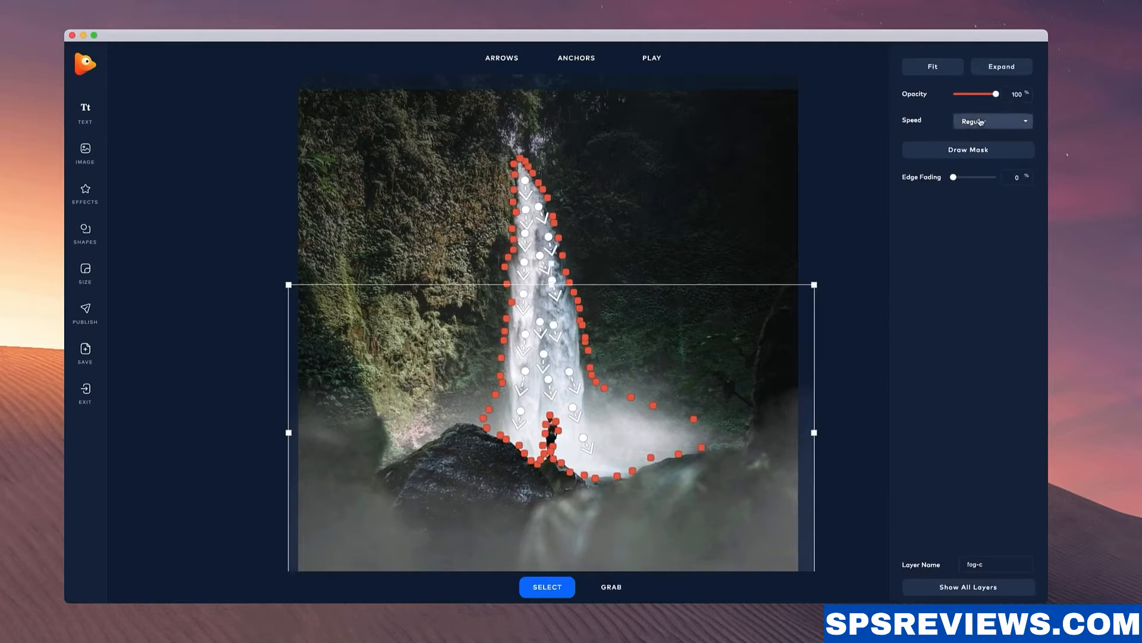
click(992, 122)
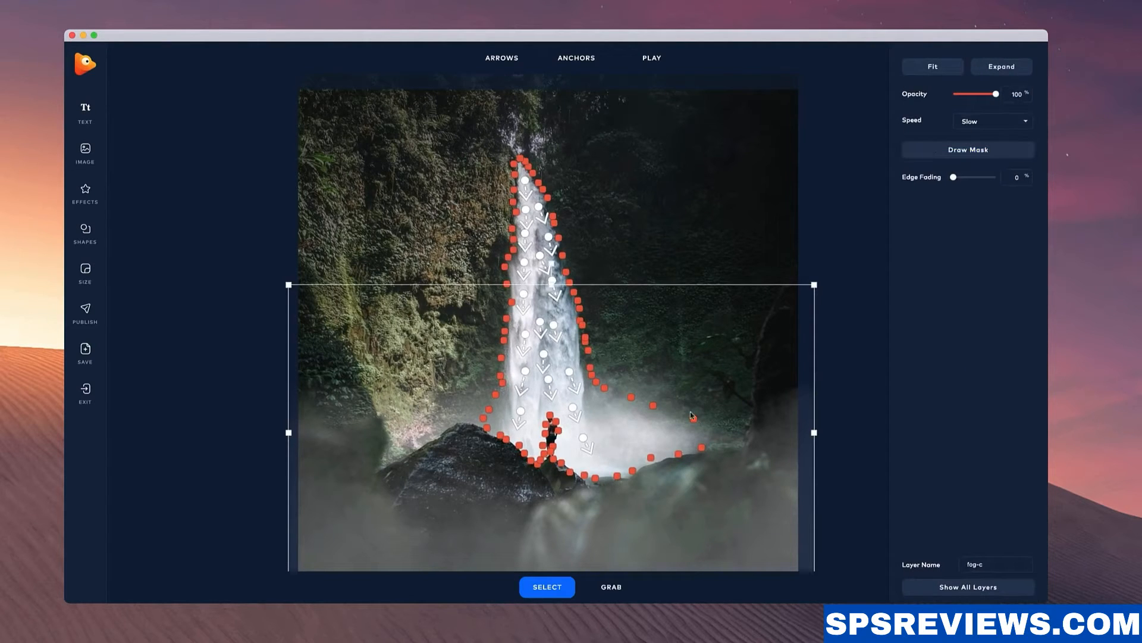
click(651, 57)
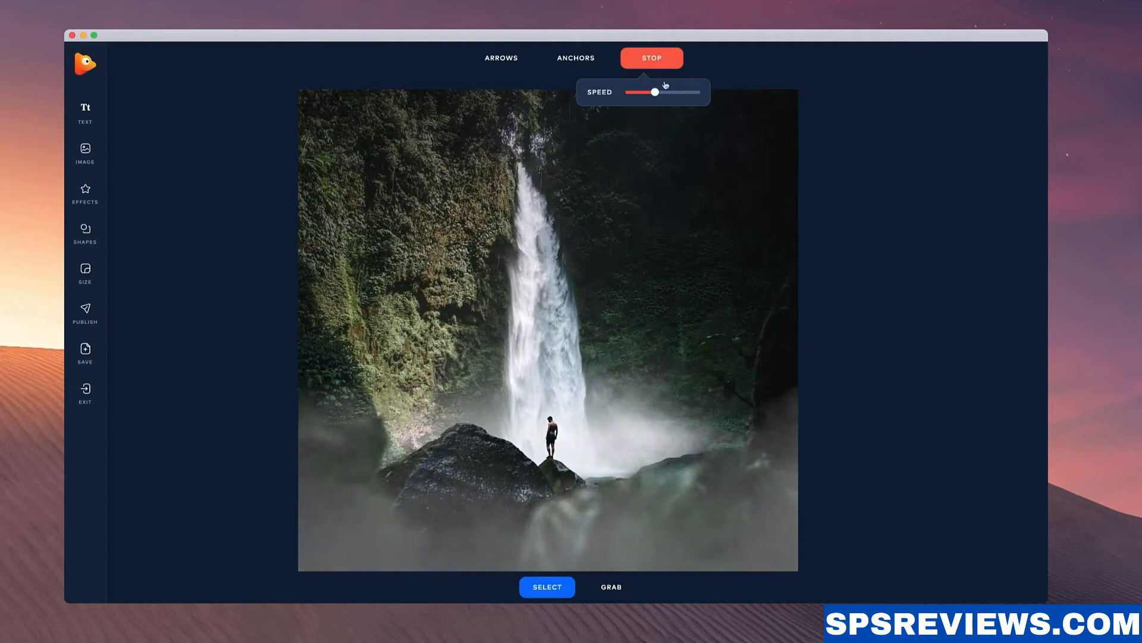
click(652, 57)
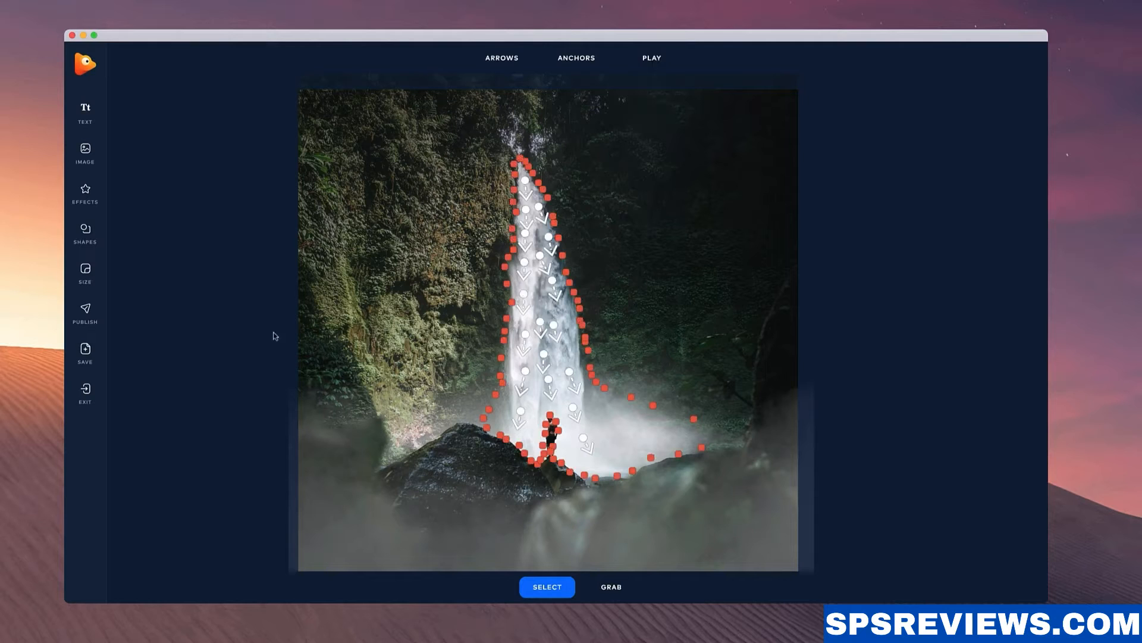
- Publish as MP4 with 2 loops and save it as waterfall image.mp4
click(84, 310)
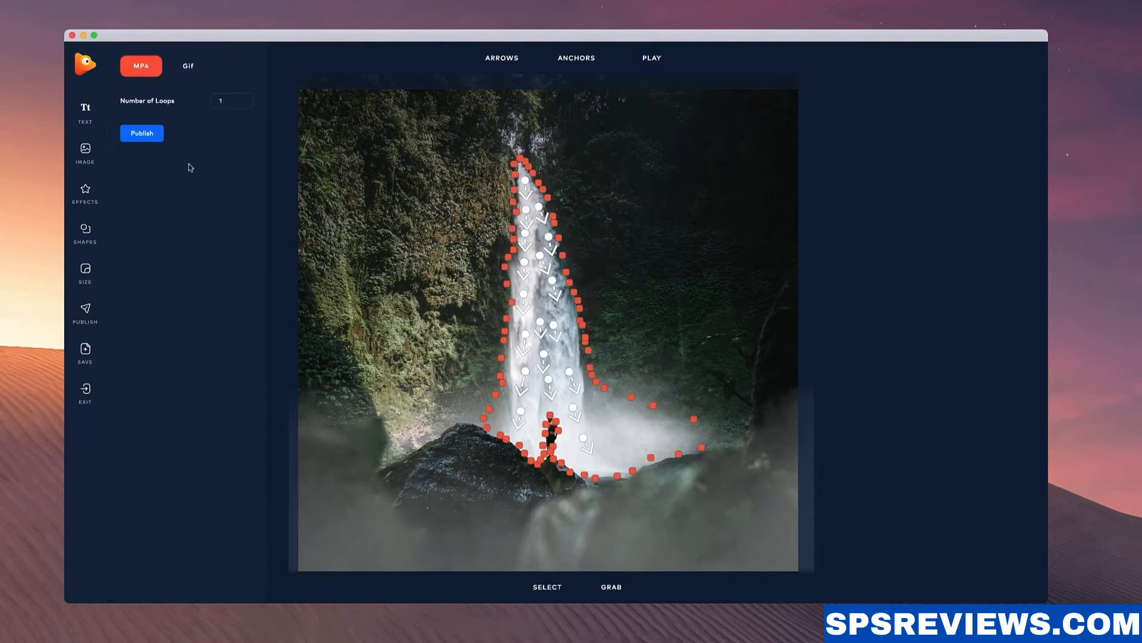
click(188, 65)
text(2)
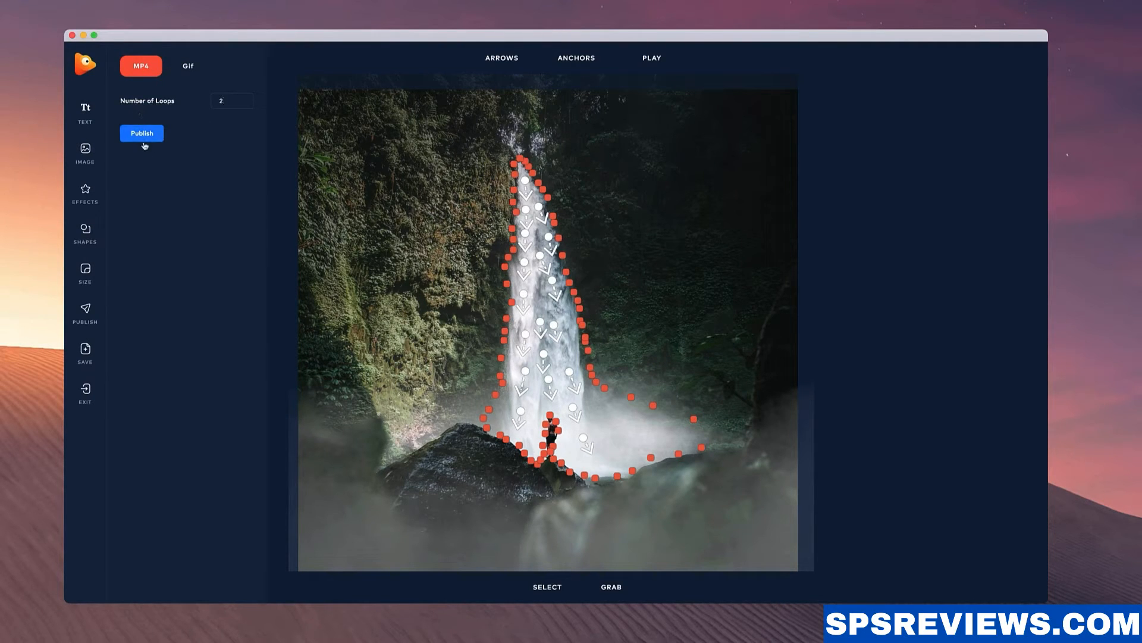
click(142, 134)
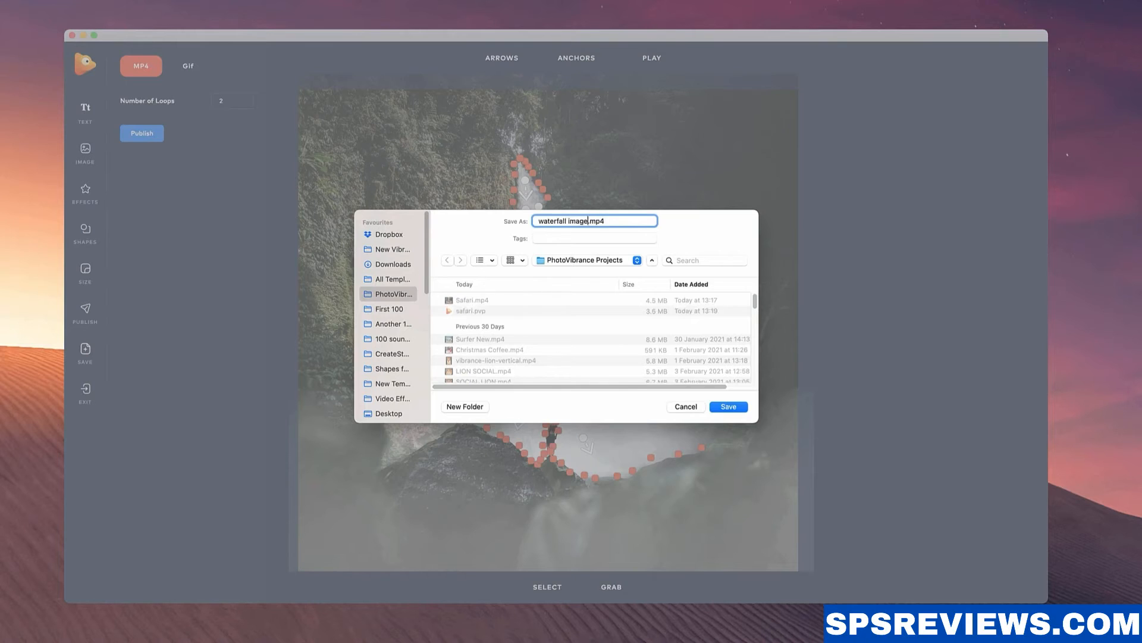
click(728, 407)
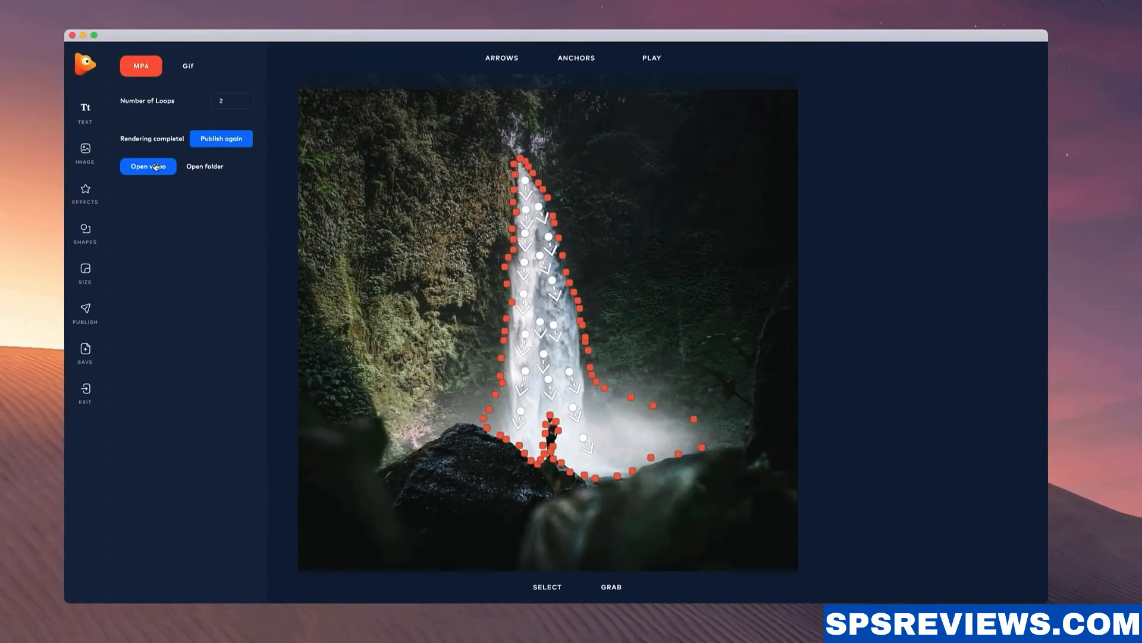
click(148, 165)
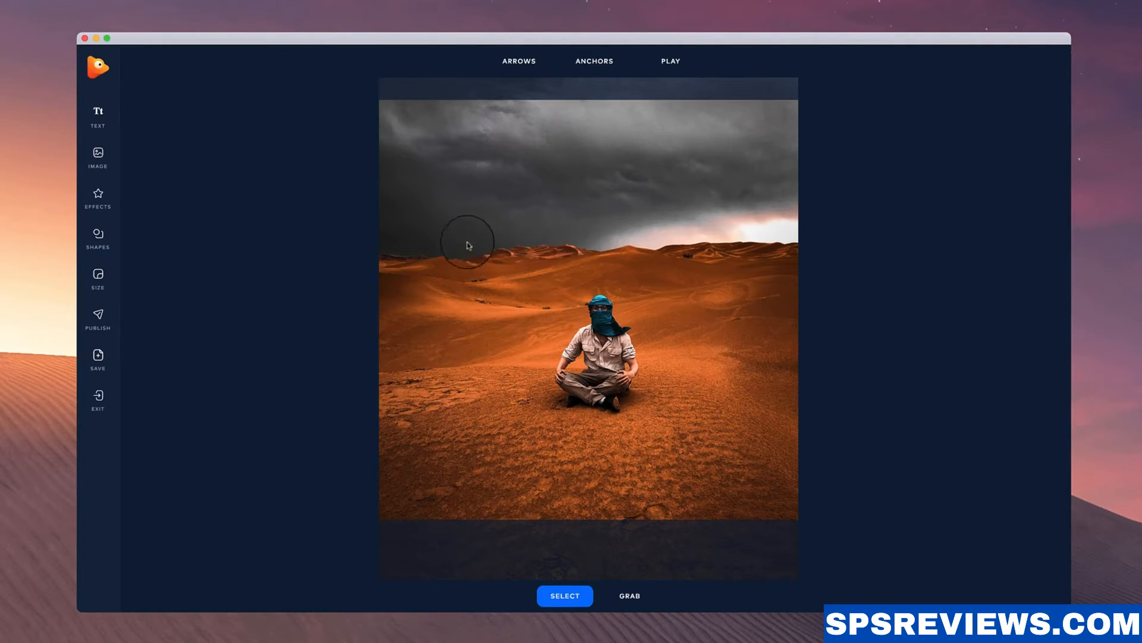
mouse_move(567, 250)
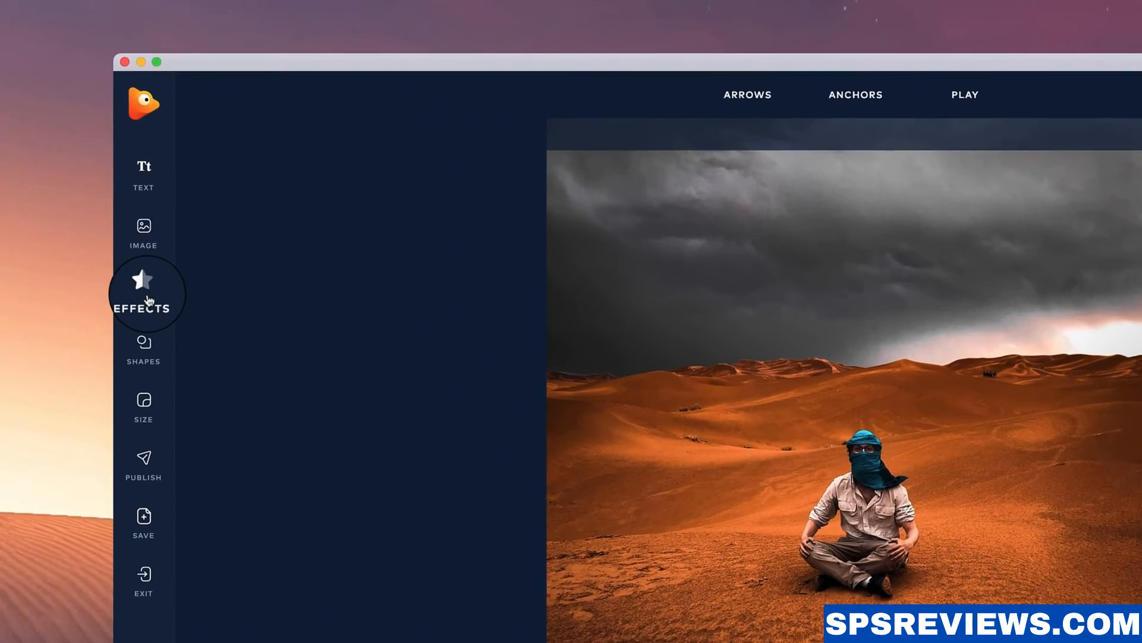
- Add the cloudy sky-4 replacement layer from the effects library over the desert photo
click(142, 290)
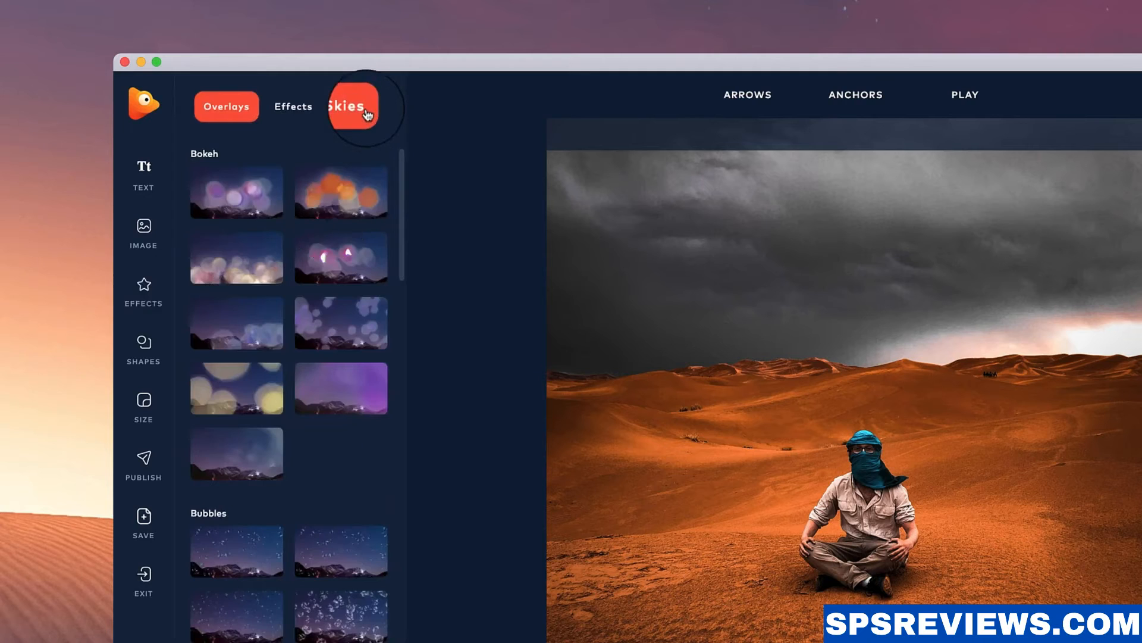
click(353, 107)
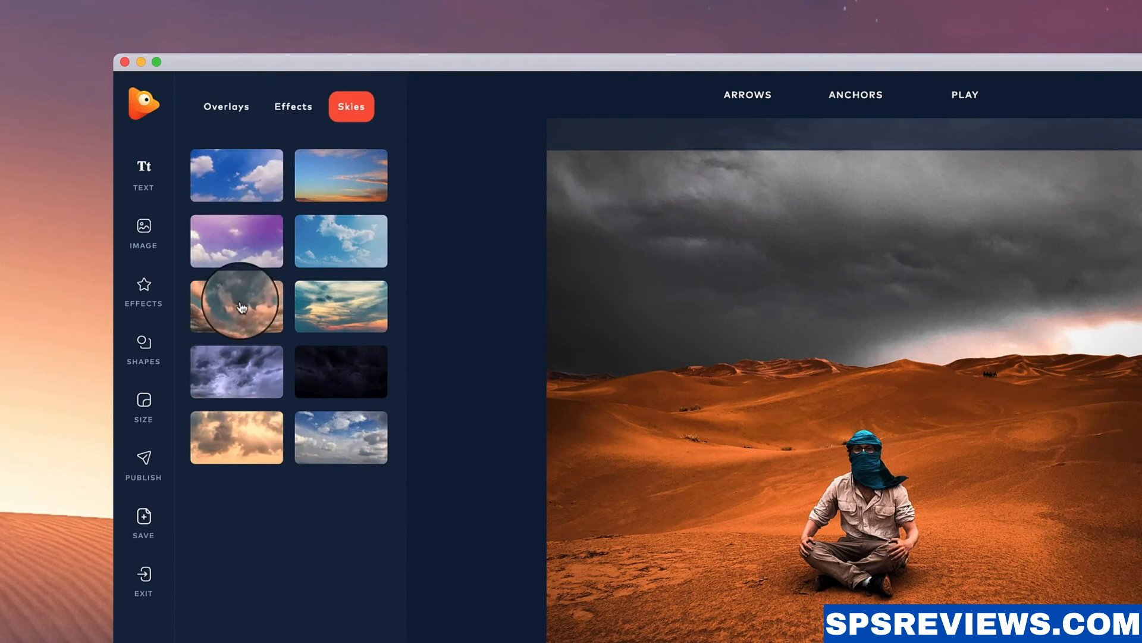
click(236, 307)
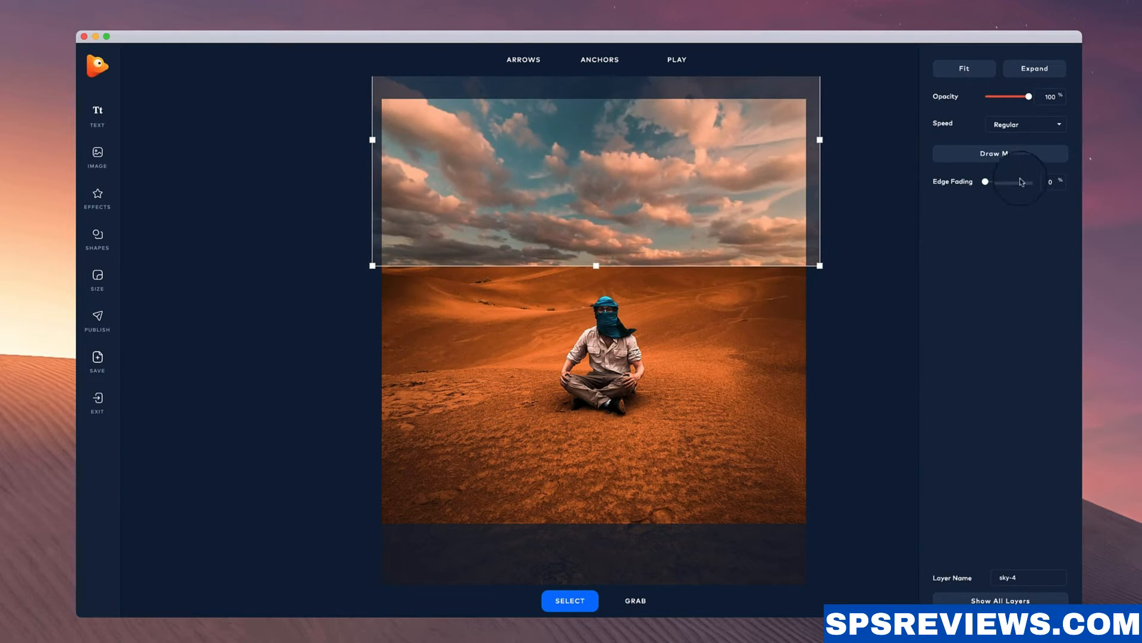
- Paint mask strokes along the horizon and across the upper stormy sky
click(1001, 153)
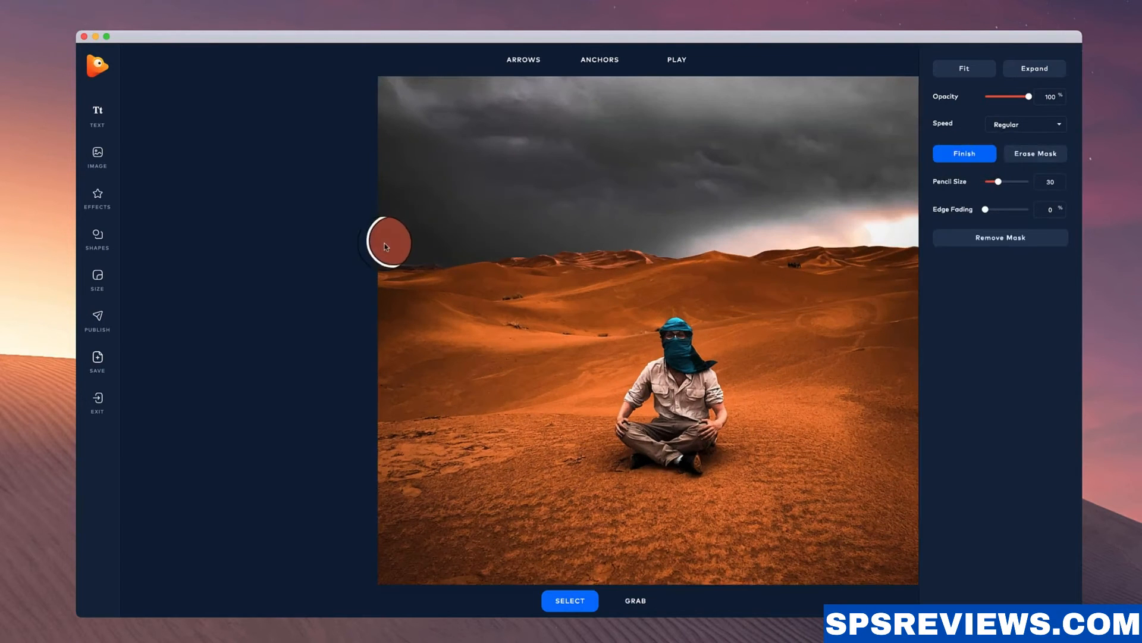
drag(387, 243, 432, 245)
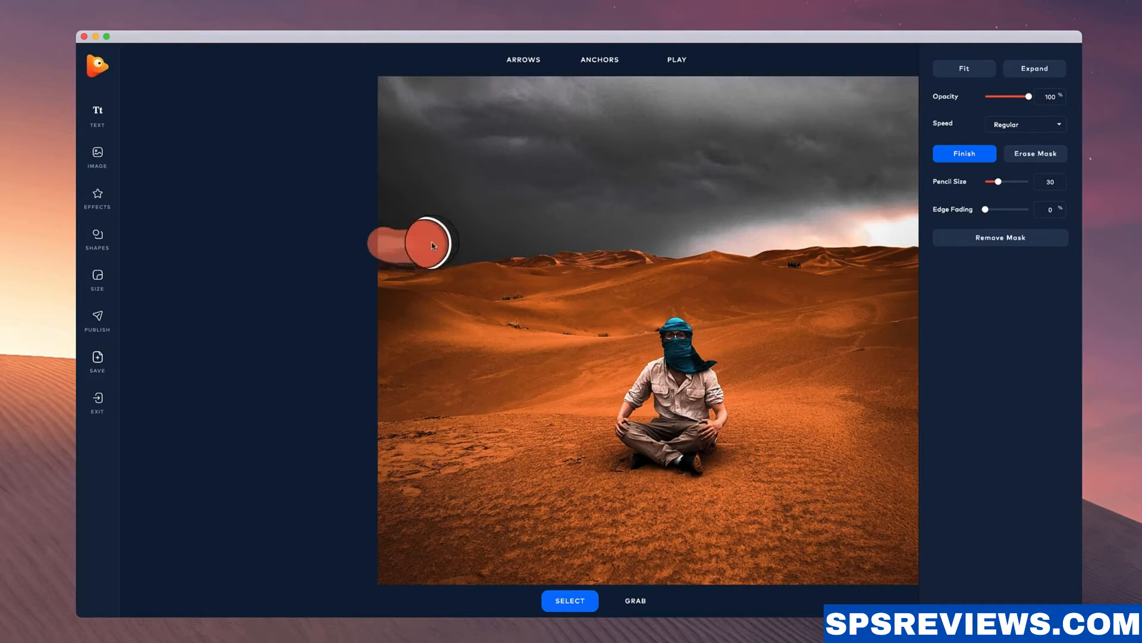
drag(431, 245, 474, 245)
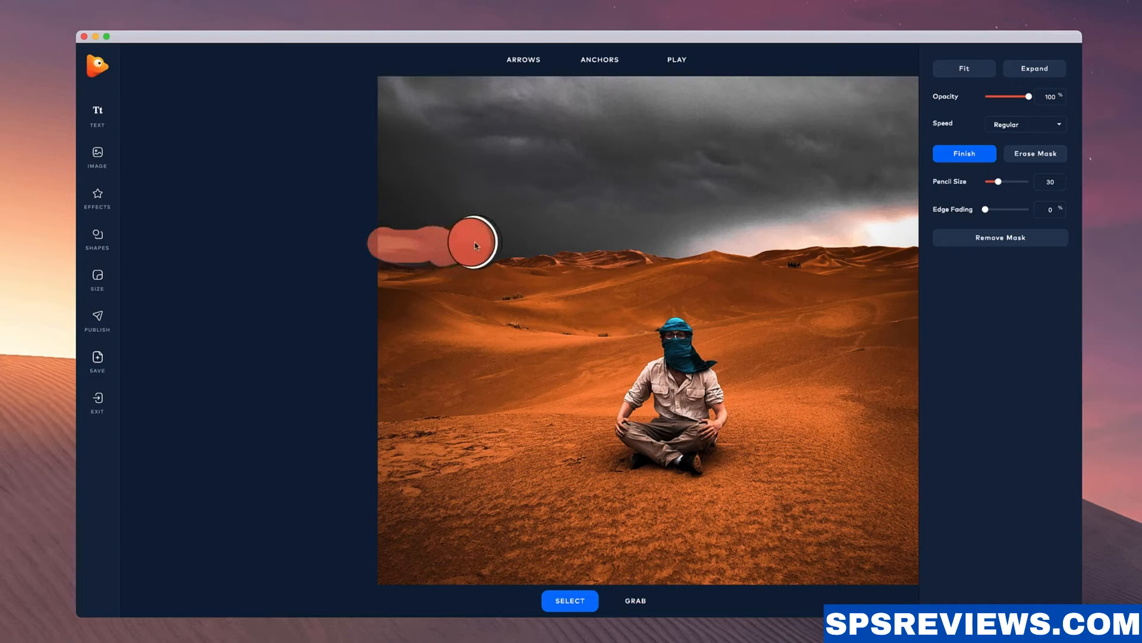
drag(474, 244, 536, 237)
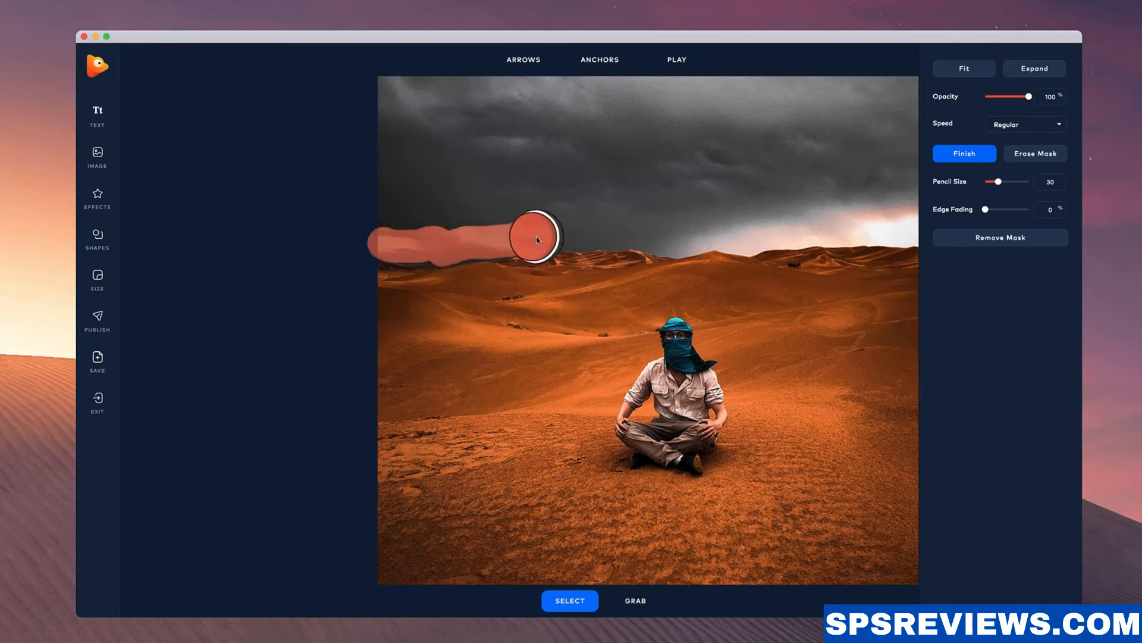
drag(538, 239, 593, 235)
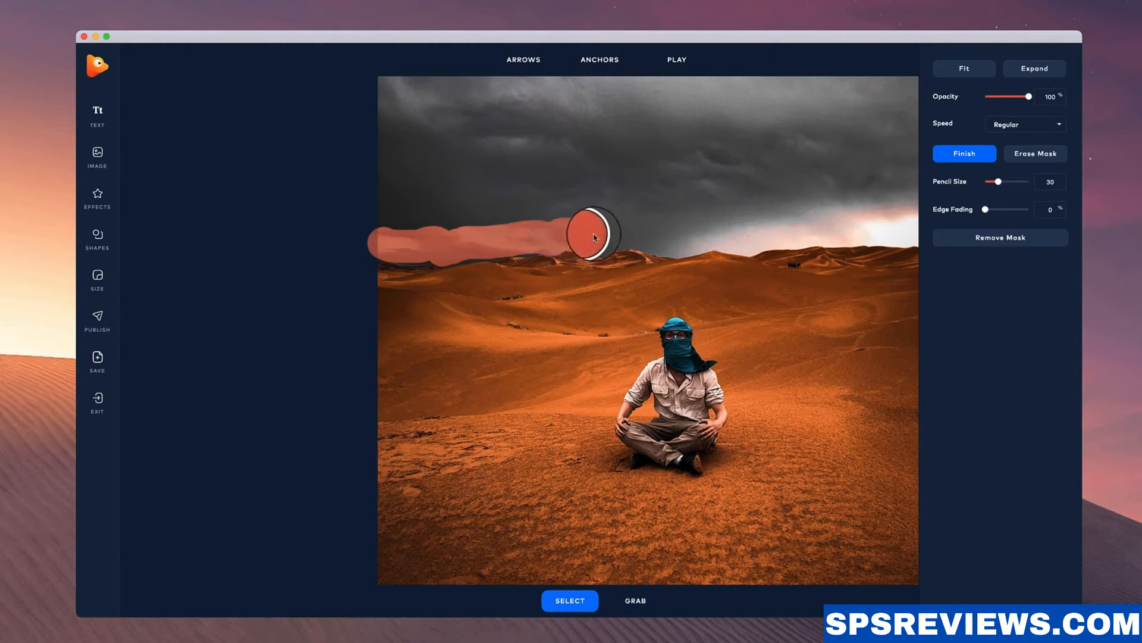
drag(590, 234, 707, 235)
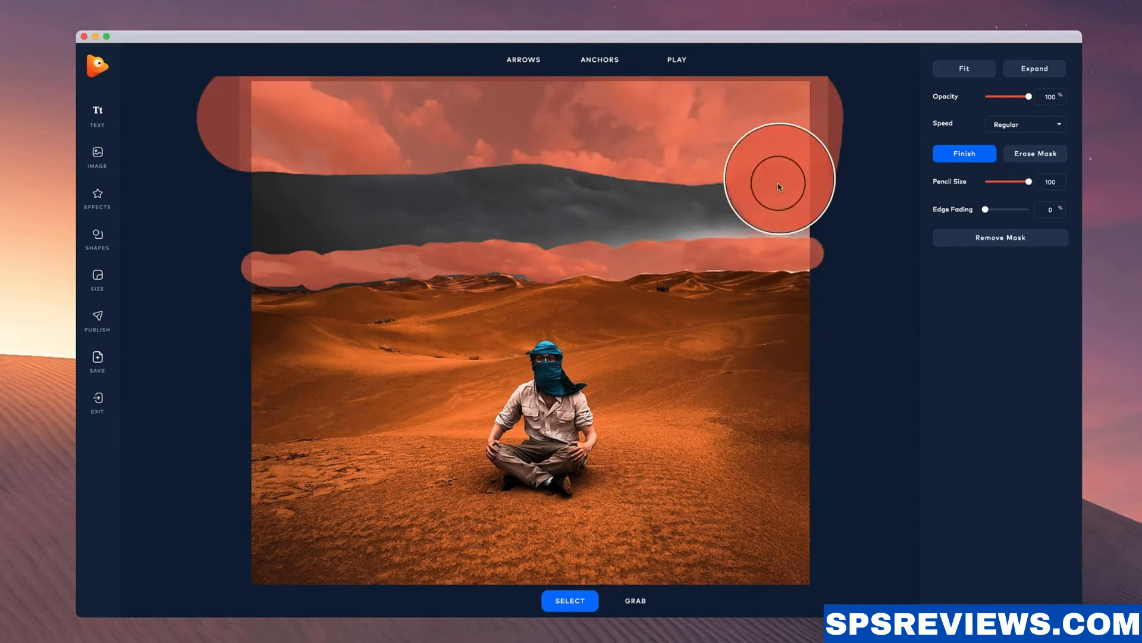
- Finish the mask, set Edge Fading to 16% and keep Opacity at full
click(963, 154)
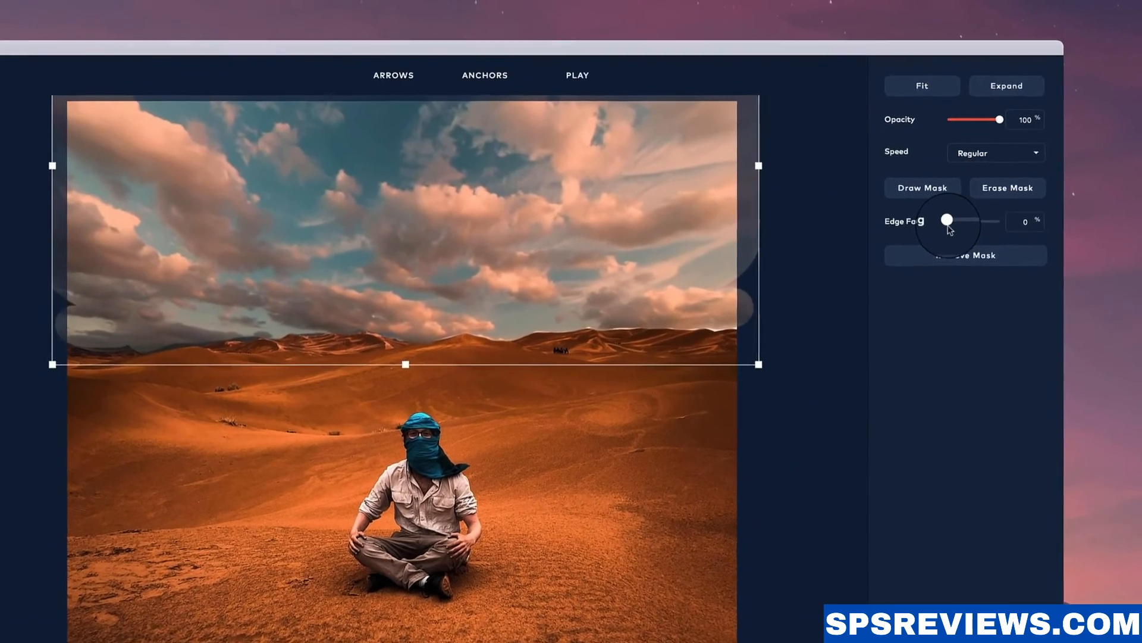
drag(947, 220, 944, 226)
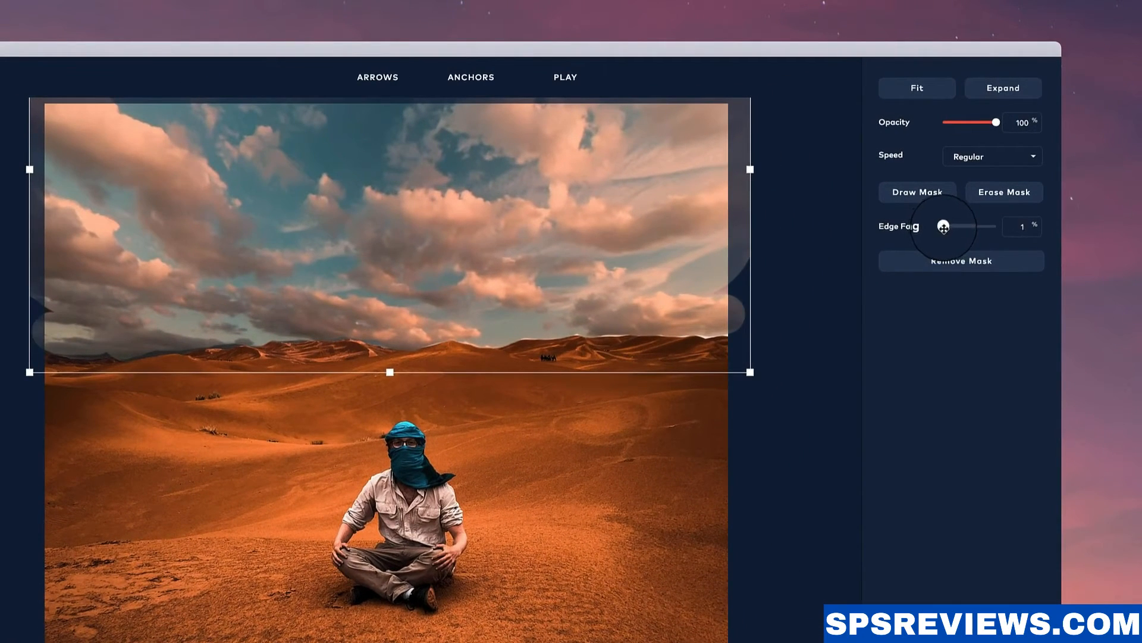
drag(942, 226, 951, 227)
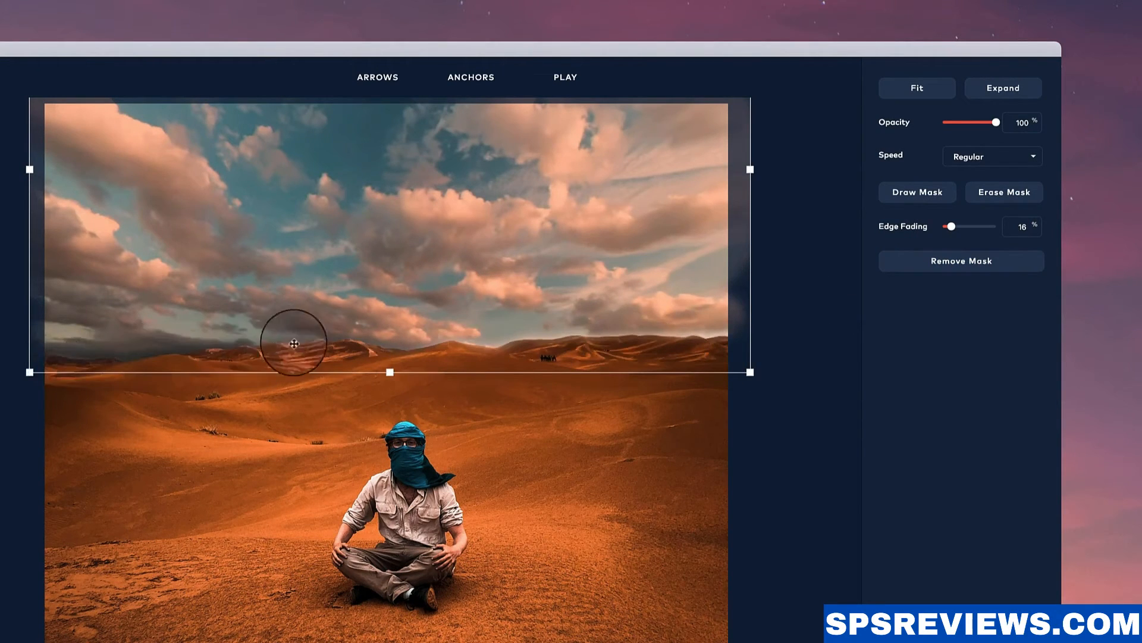
drag(995, 121, 1000, 118)
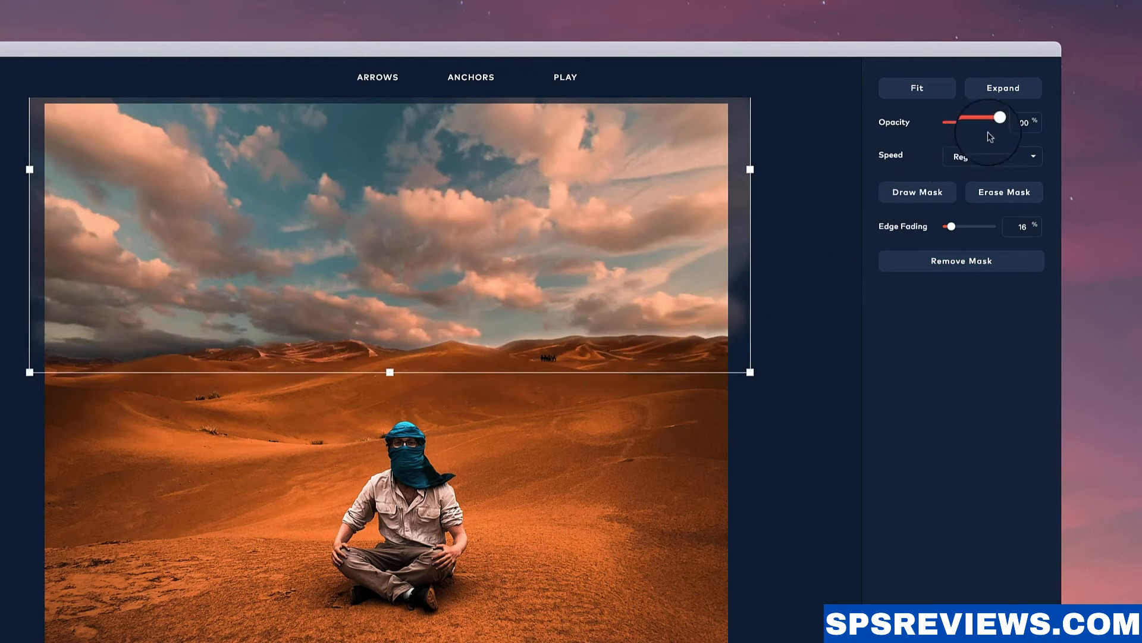
click(992, 156)
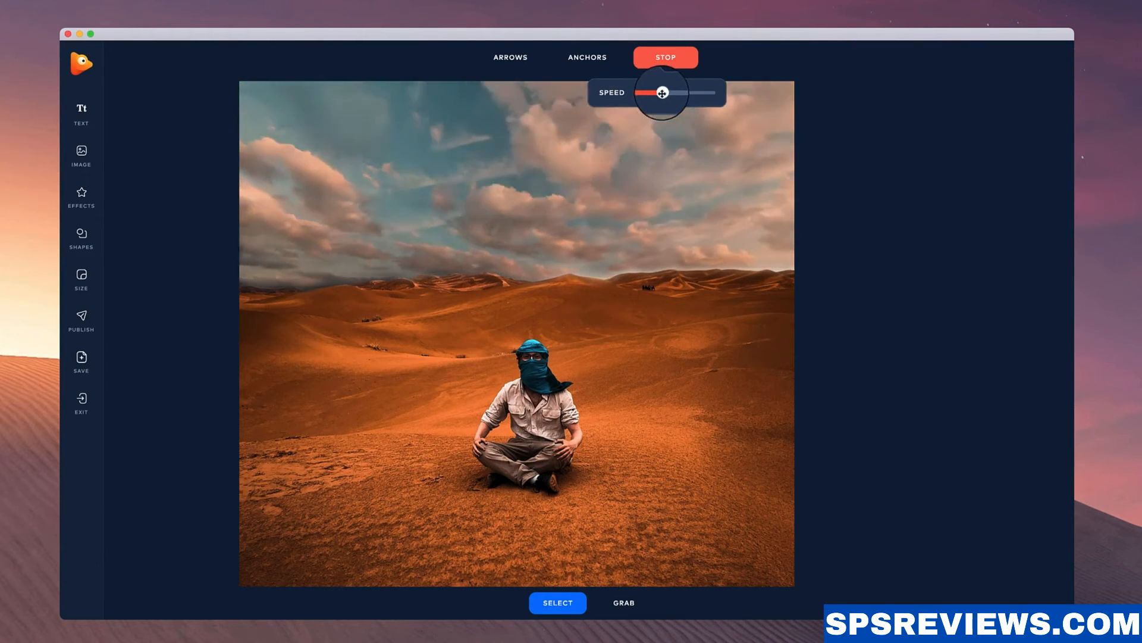
- Slow the cloud drift with the Speed slider and watch the sky animation
drag(663, 93, 644, 93)
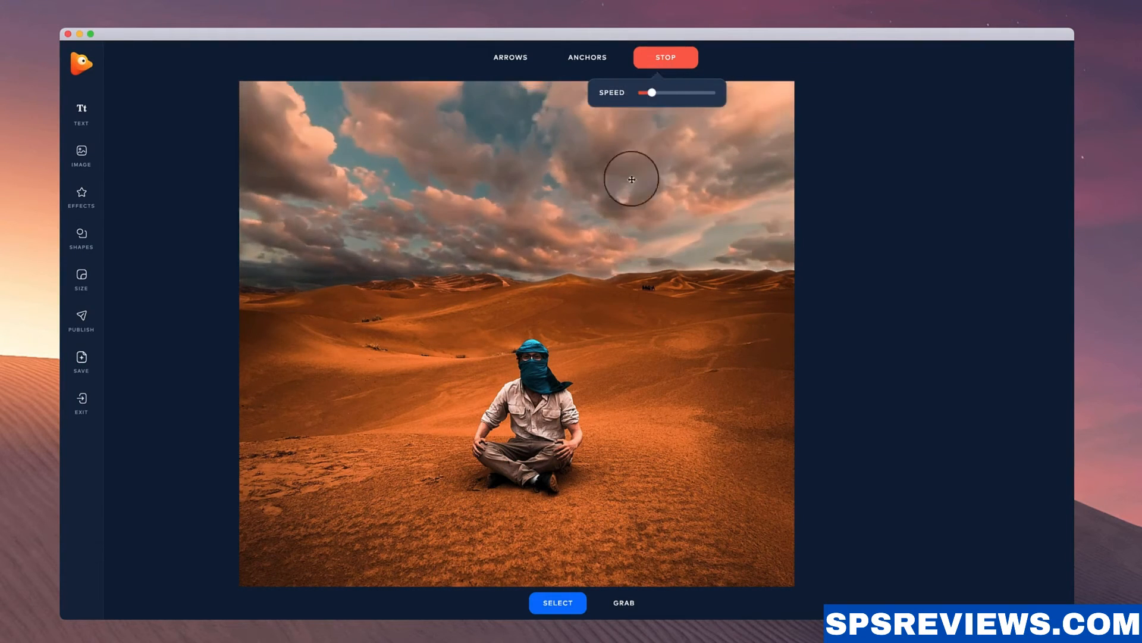
drag(651, 93, 655, 93)
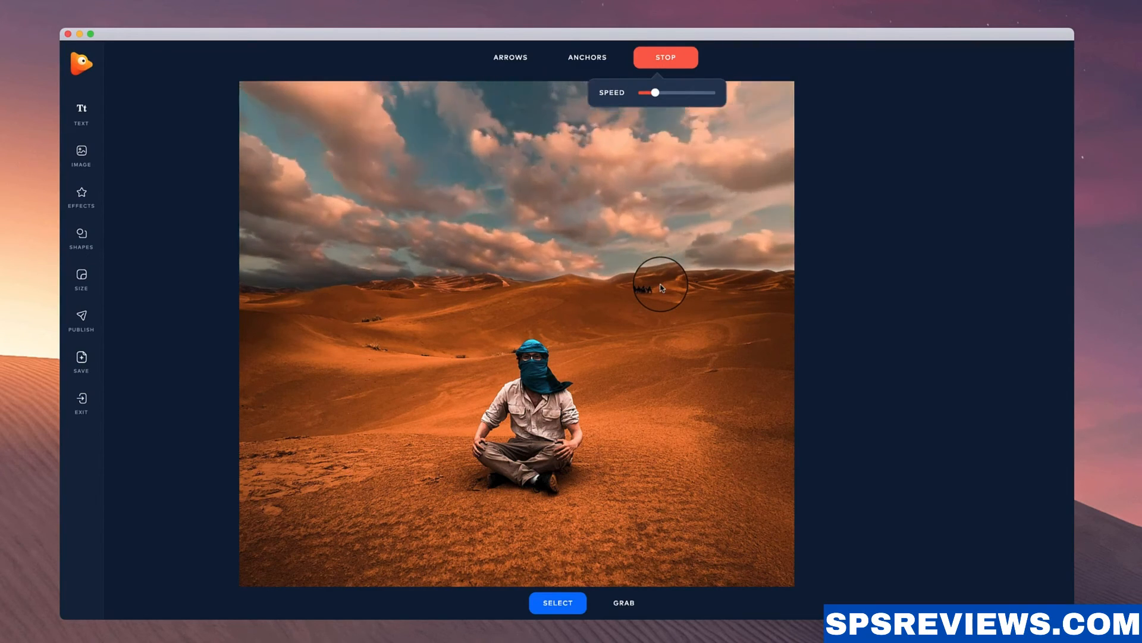
click(667, 57)
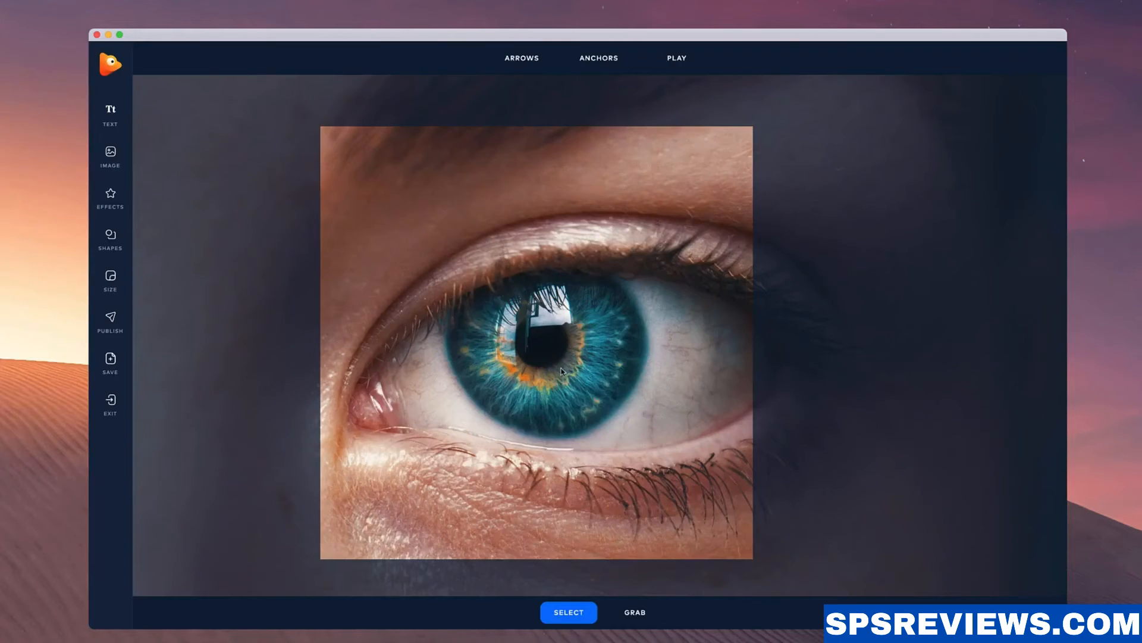
mouse_move(600, 354)
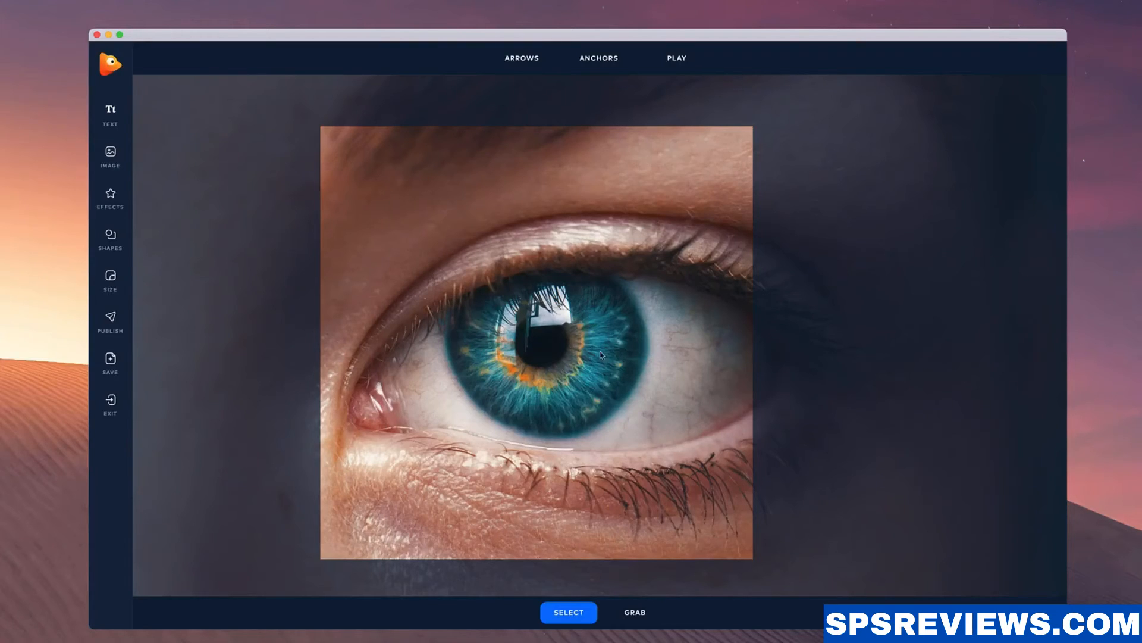
- Place single anchor points ringing the iris's outer edge and the pupil
click(598, 57)
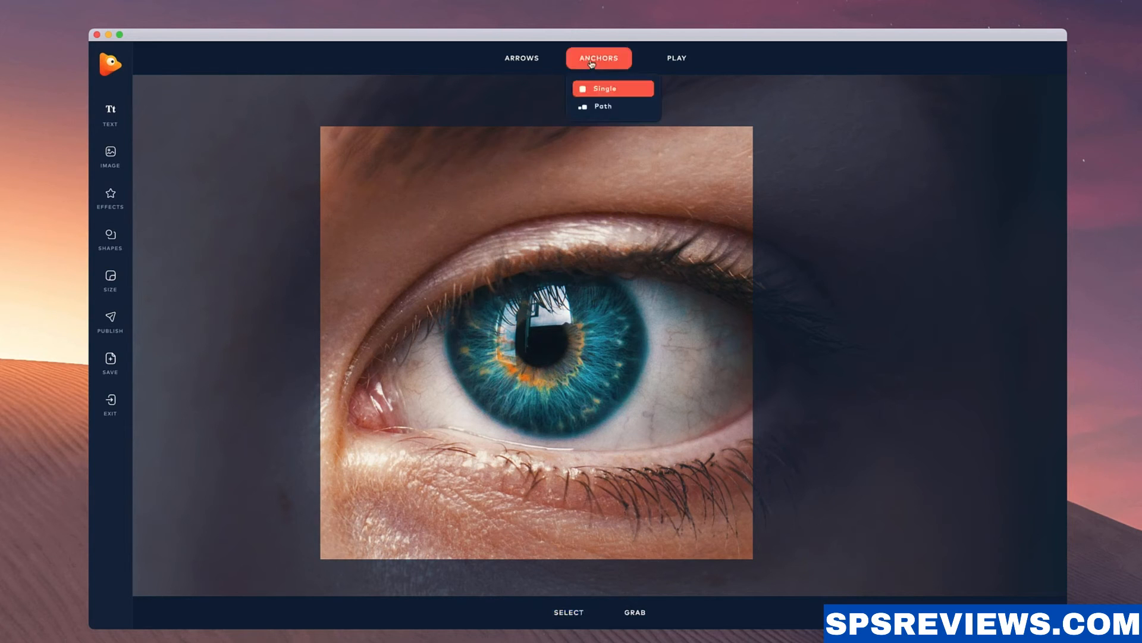
click(595, 93)
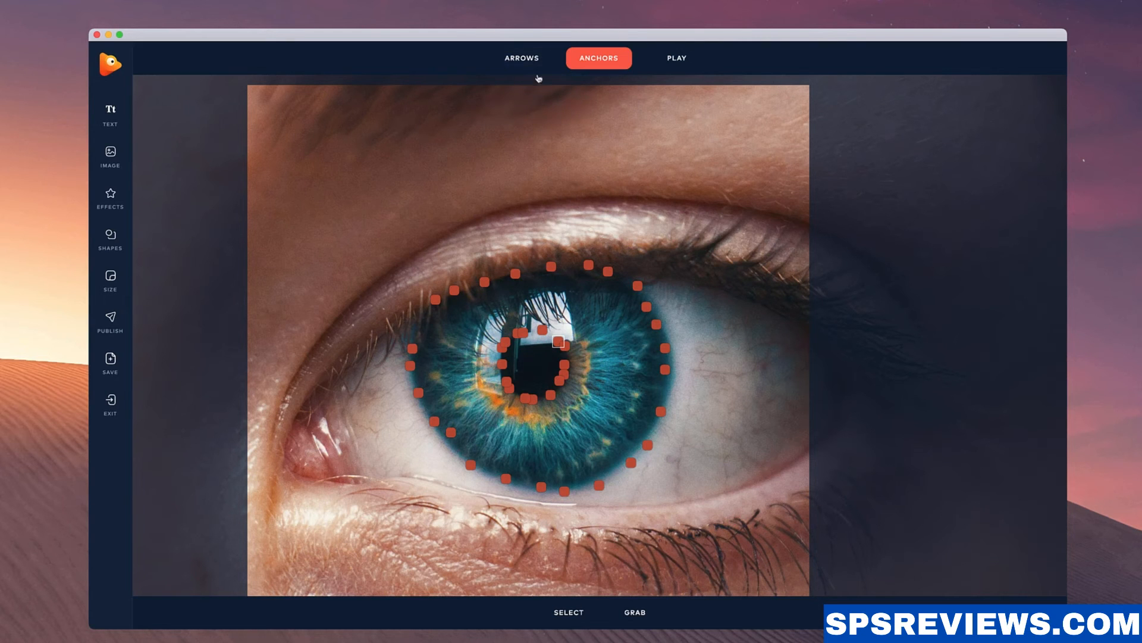
- Drag single motion arrows outward from the pupil across the iris
click(521, 57)
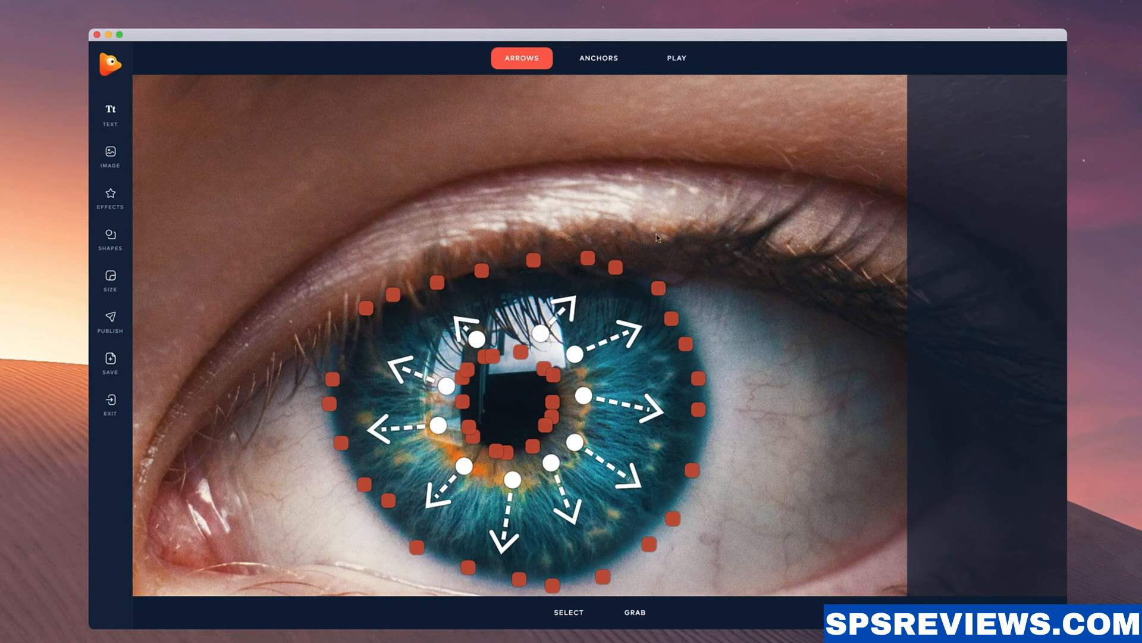
click(676, 58)
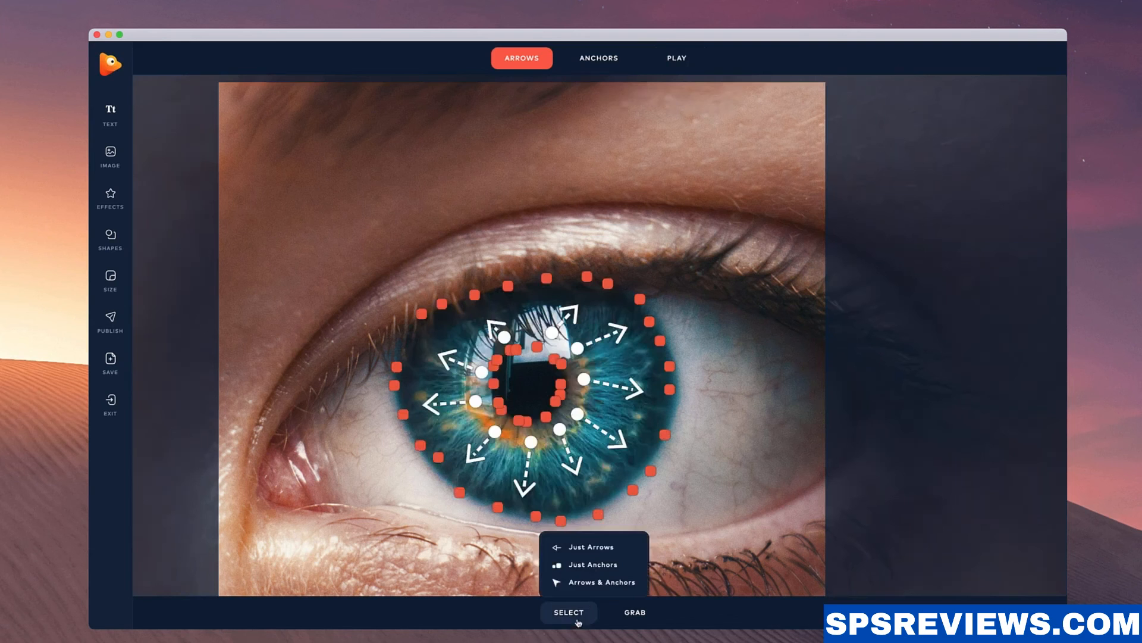
- Delete the radial arrows and draw a circular arrow path around the iris
click(569, 611)
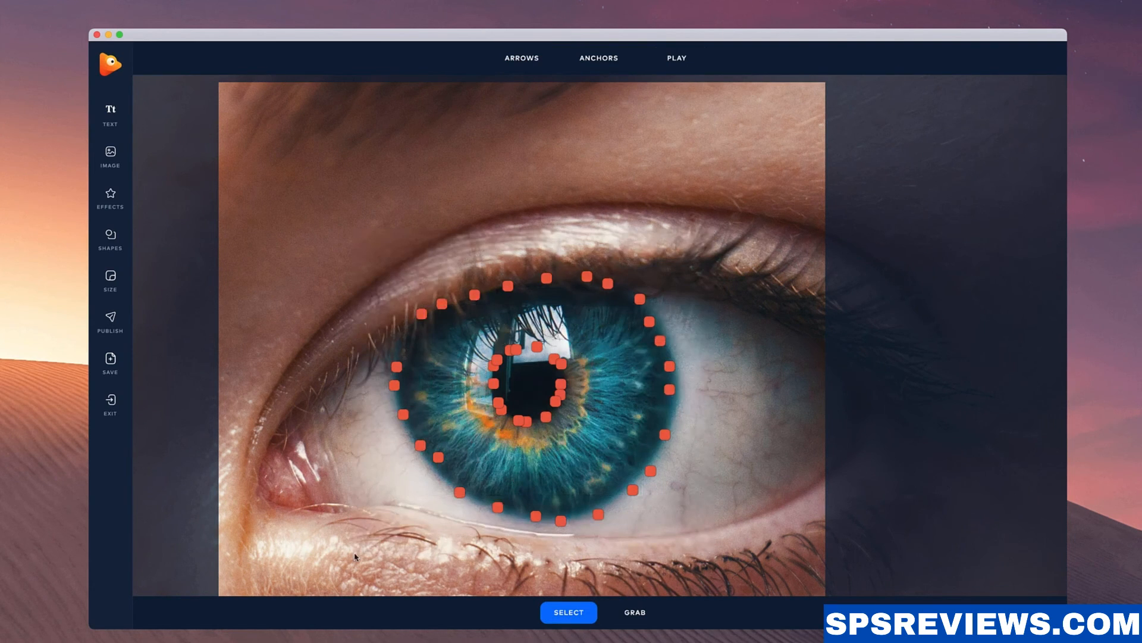
click(521, 57)
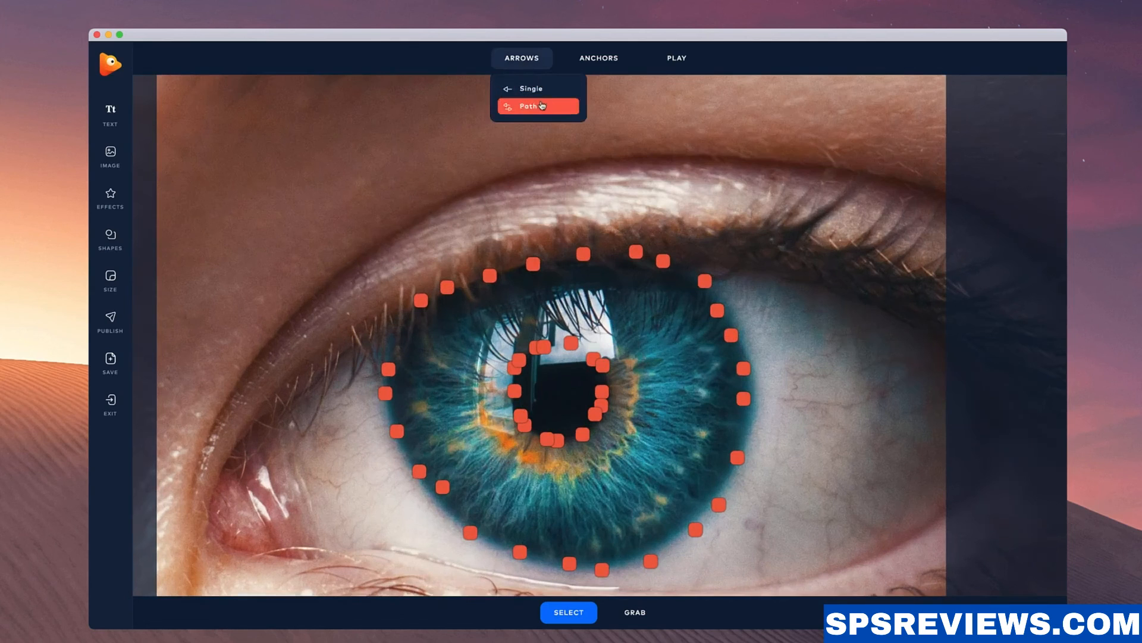
click(538, 107)
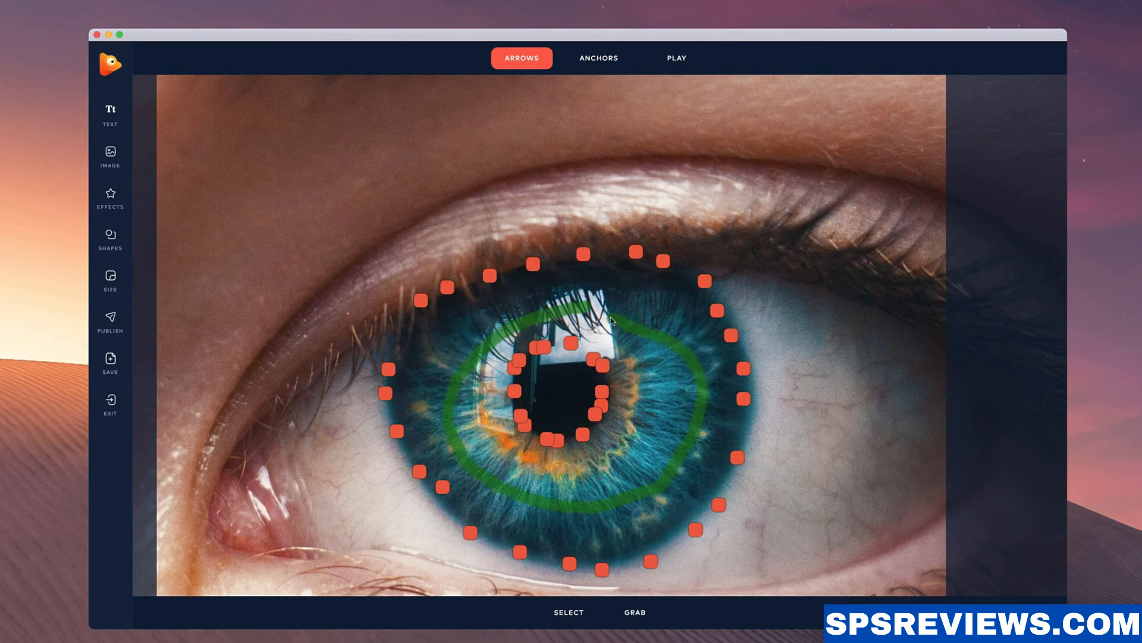
- Play the preview of the swirling iris animation
click(675, 57)
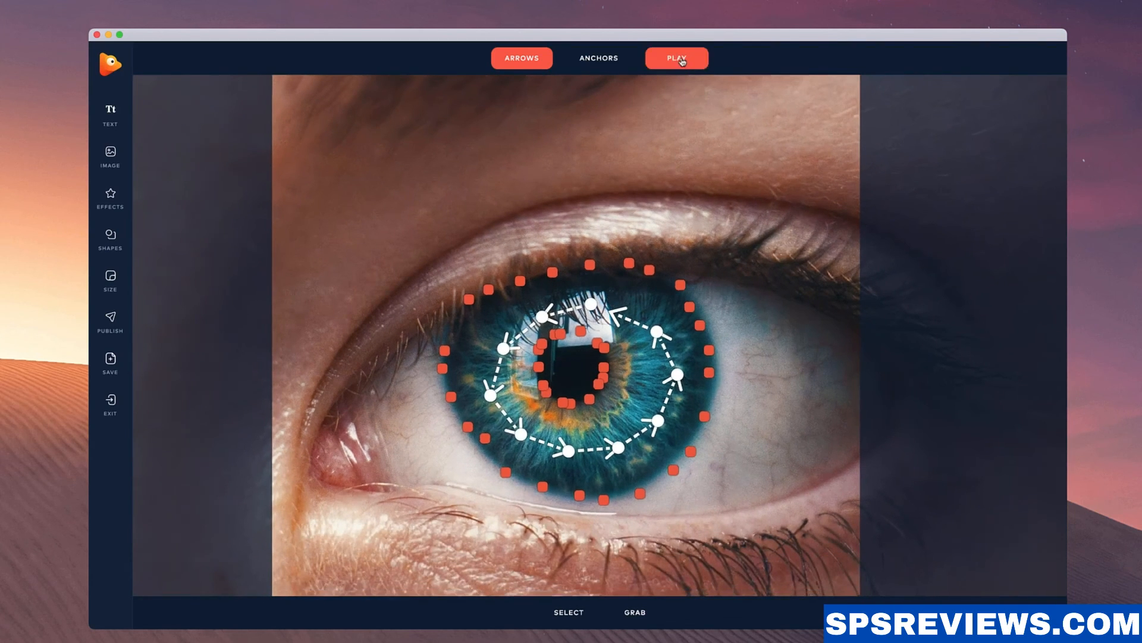
click(678, 57)
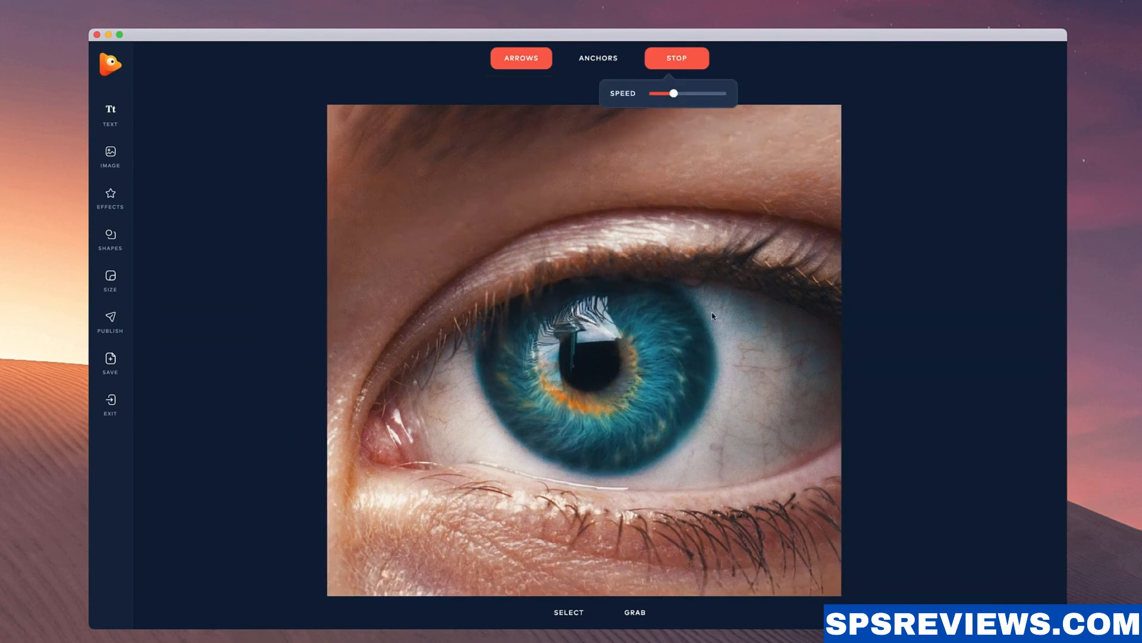